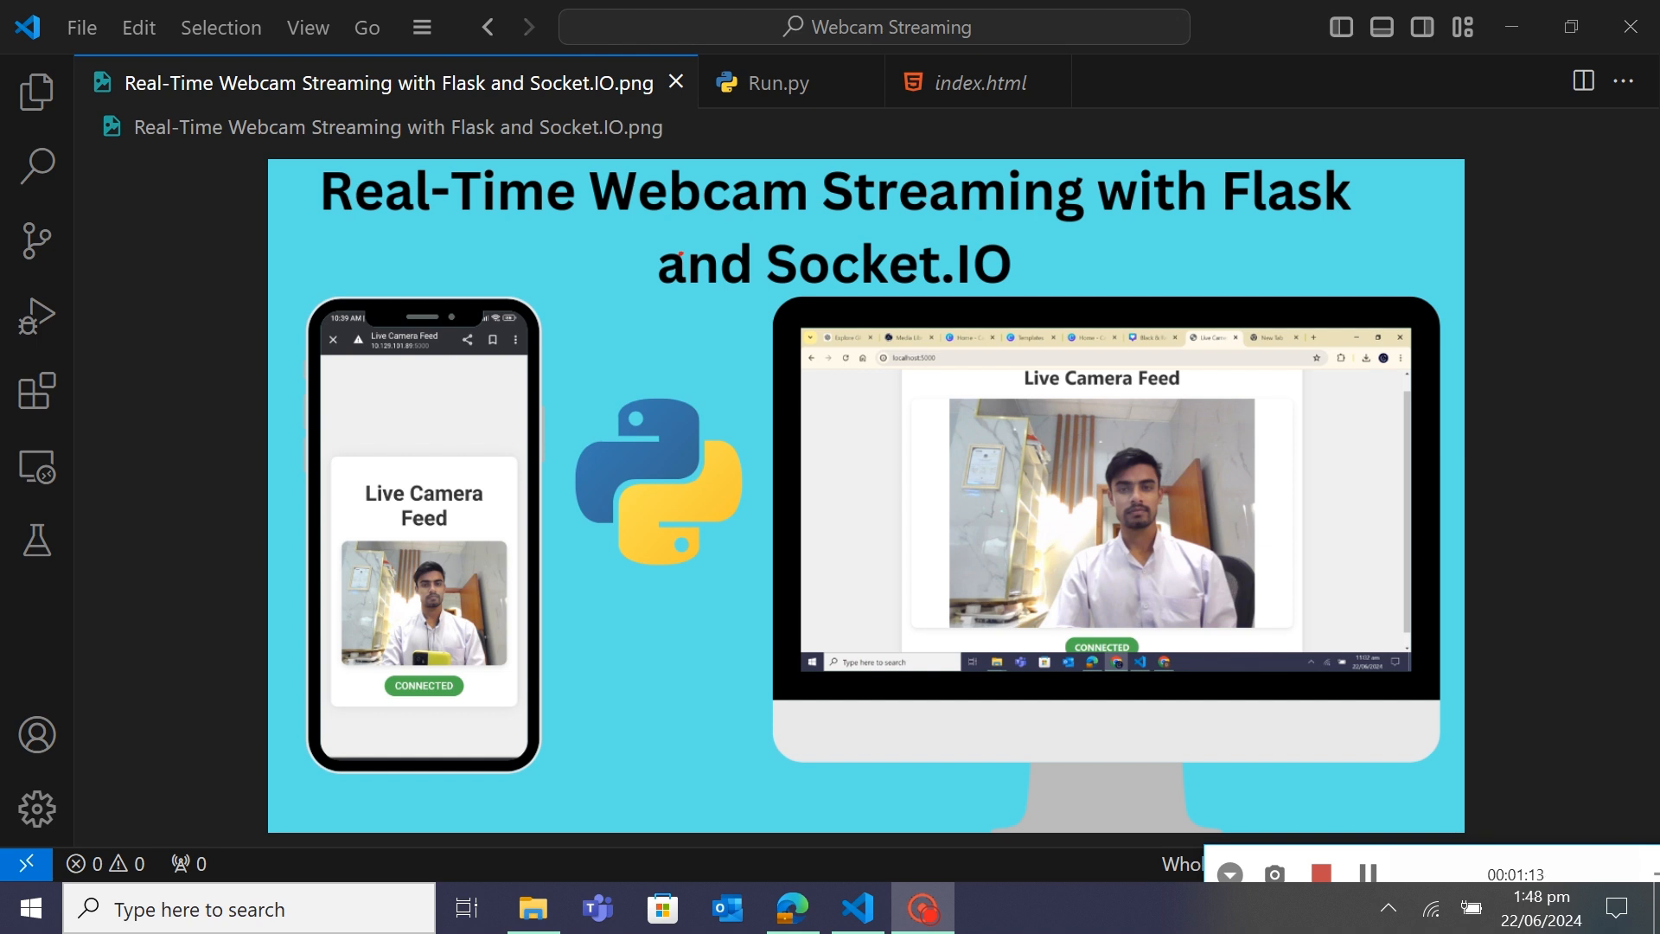
# Switch to Run.py to view its Flask and Socket.IO imports and app setup
pyautogui.click(778, 83)
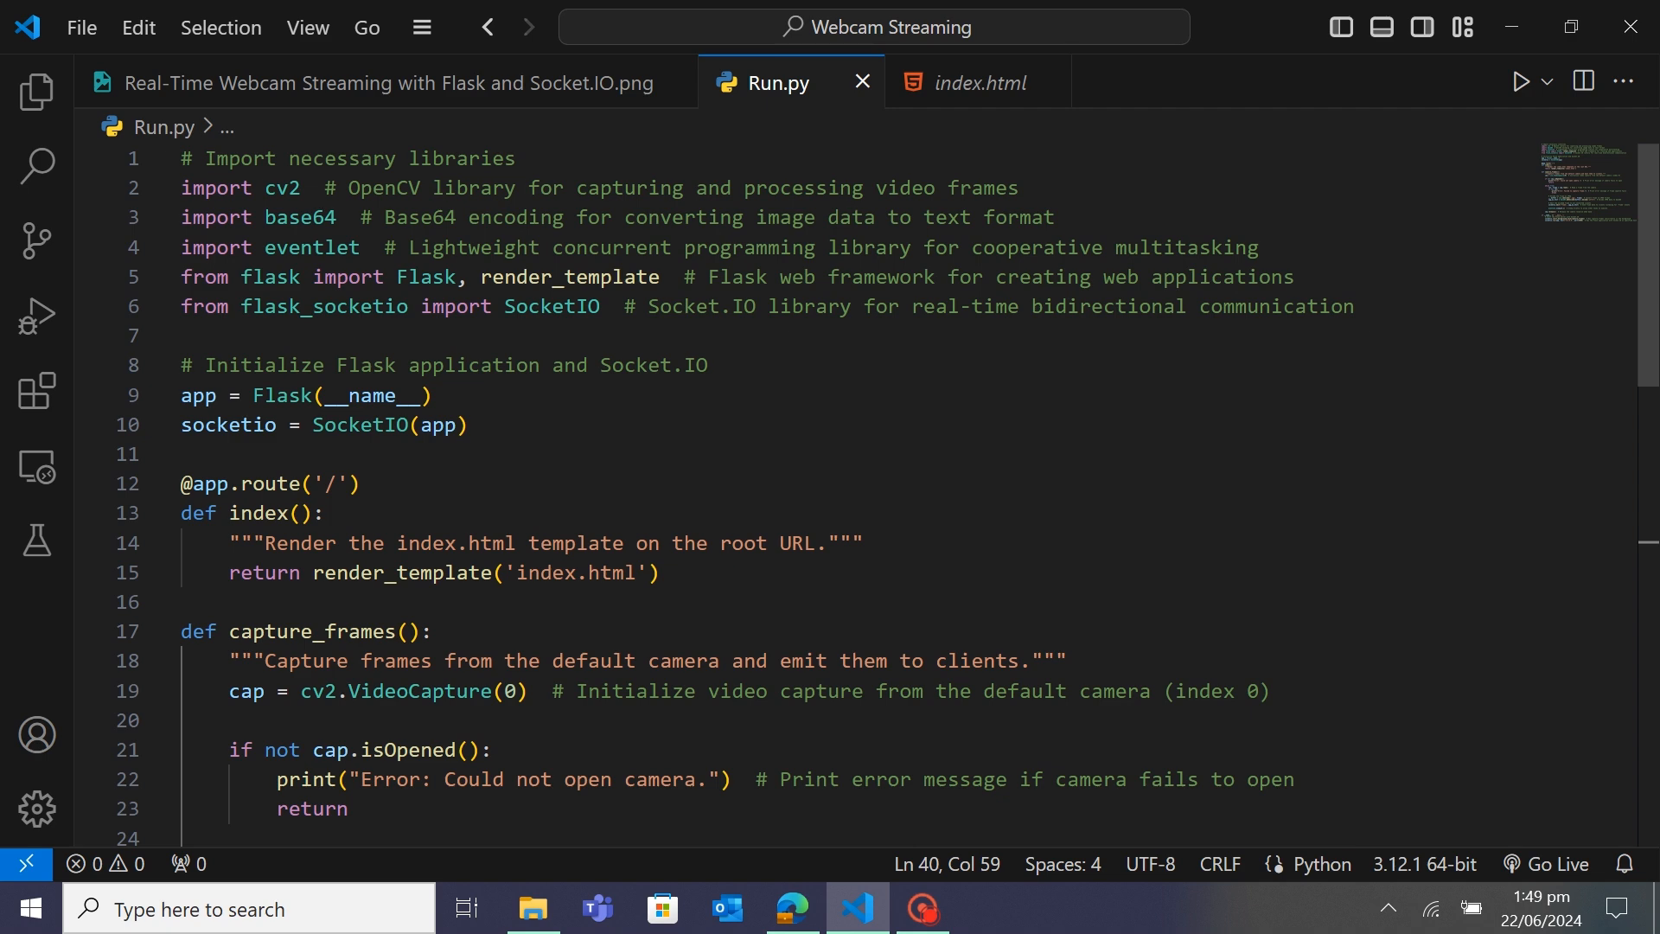
pyautogui.moveTo(312, 248)
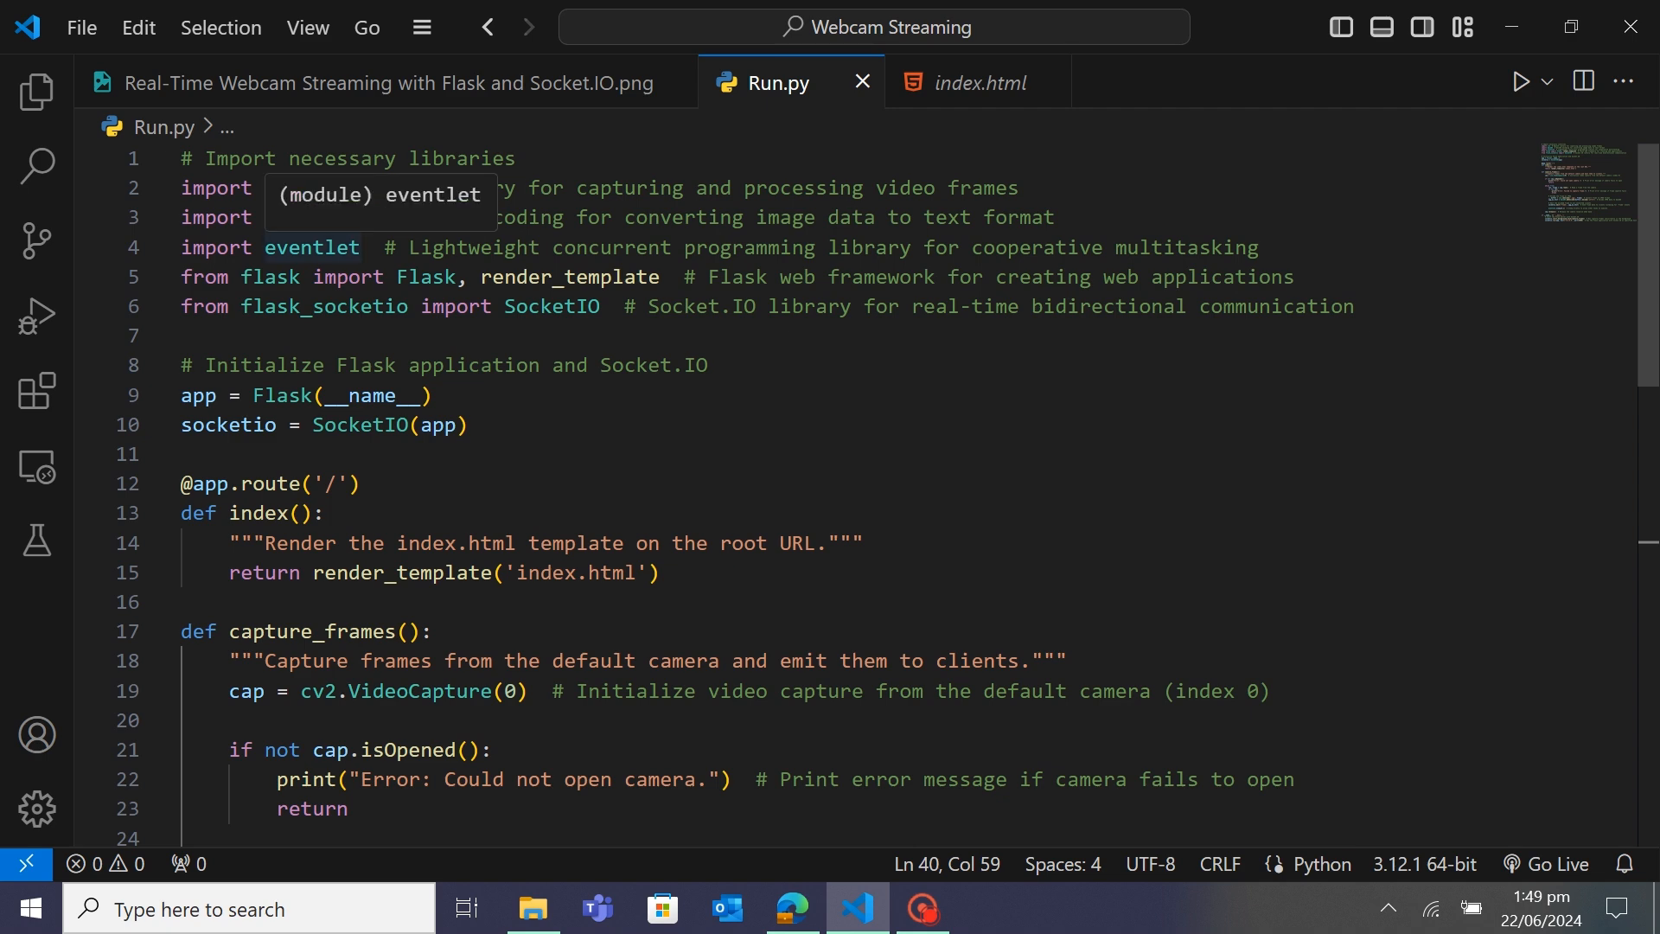
# Scroll through Run.py's frame-capture code, then bring up the index.html template
pyautogui.scroll(-3)
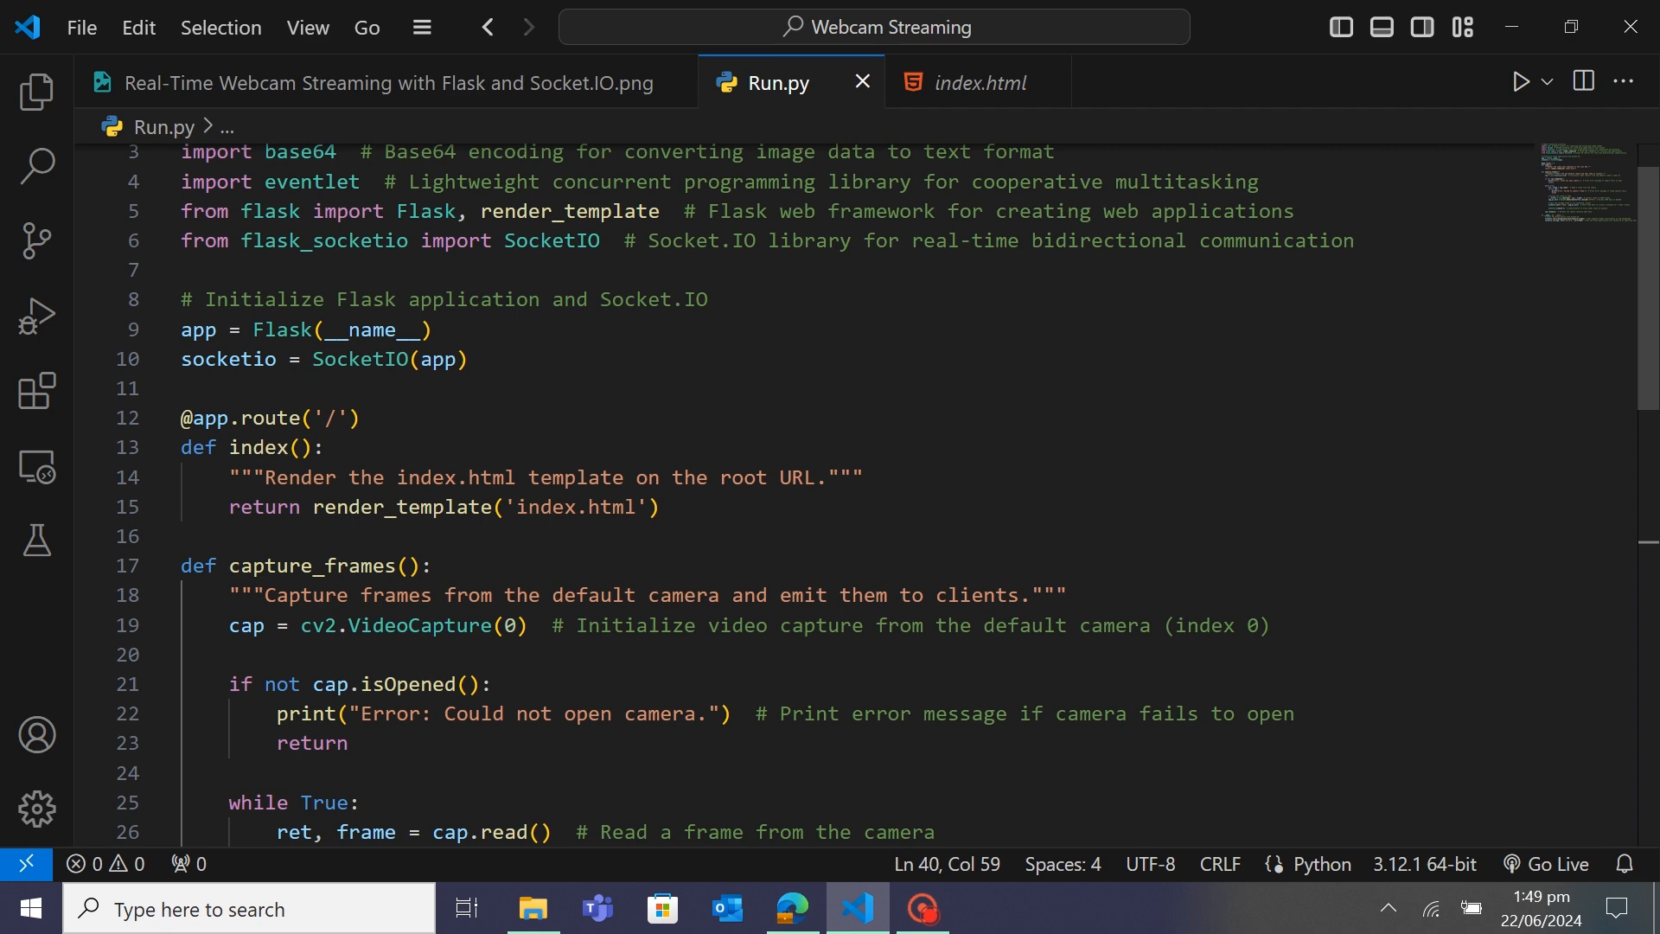
pyautogui.scroll(-3)
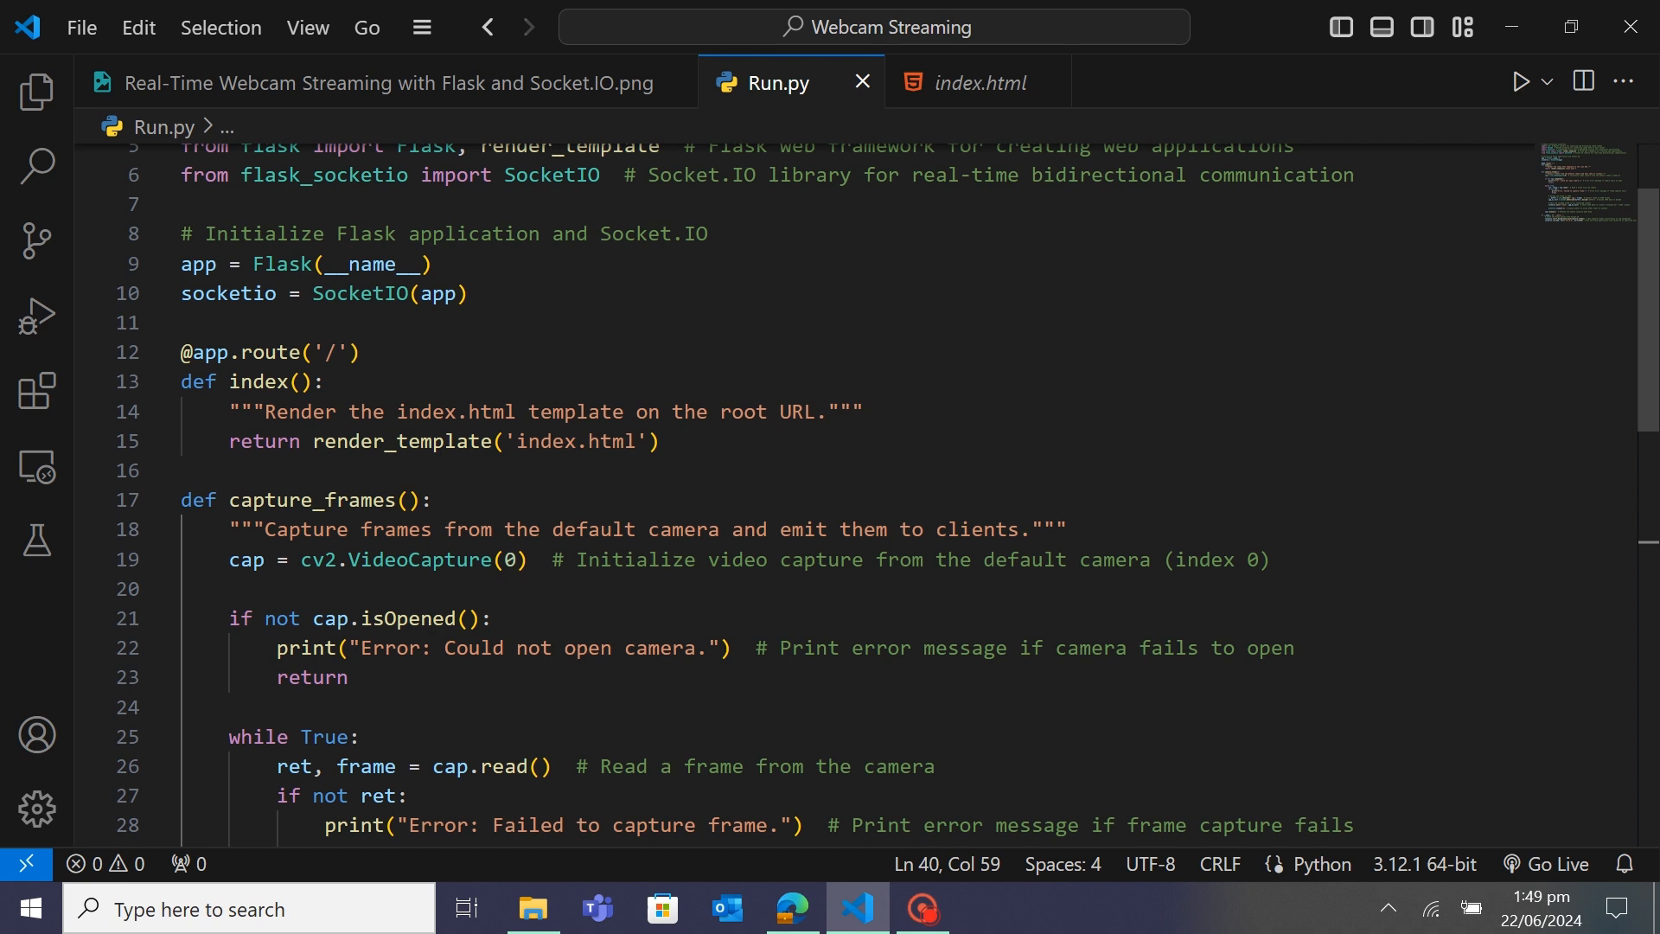
pyautogui.click(977, 83)
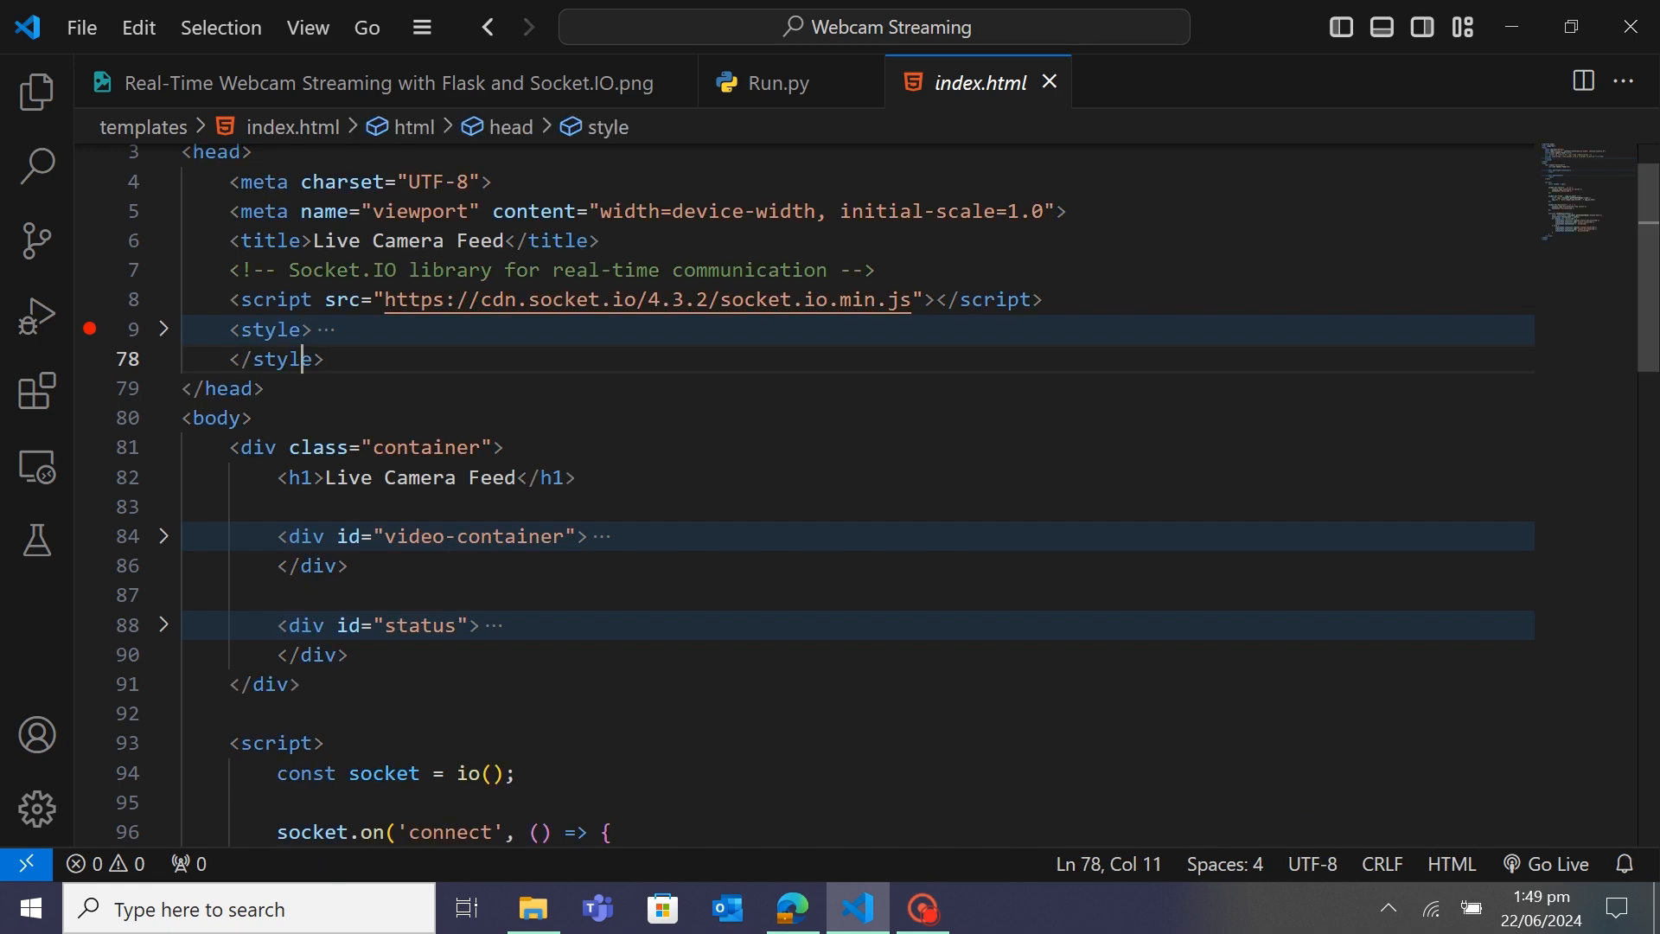
# Review index.html's connect, frame, disconnect handlers and setStatus, then return to Run.py
pyautogui.scroll(-3)
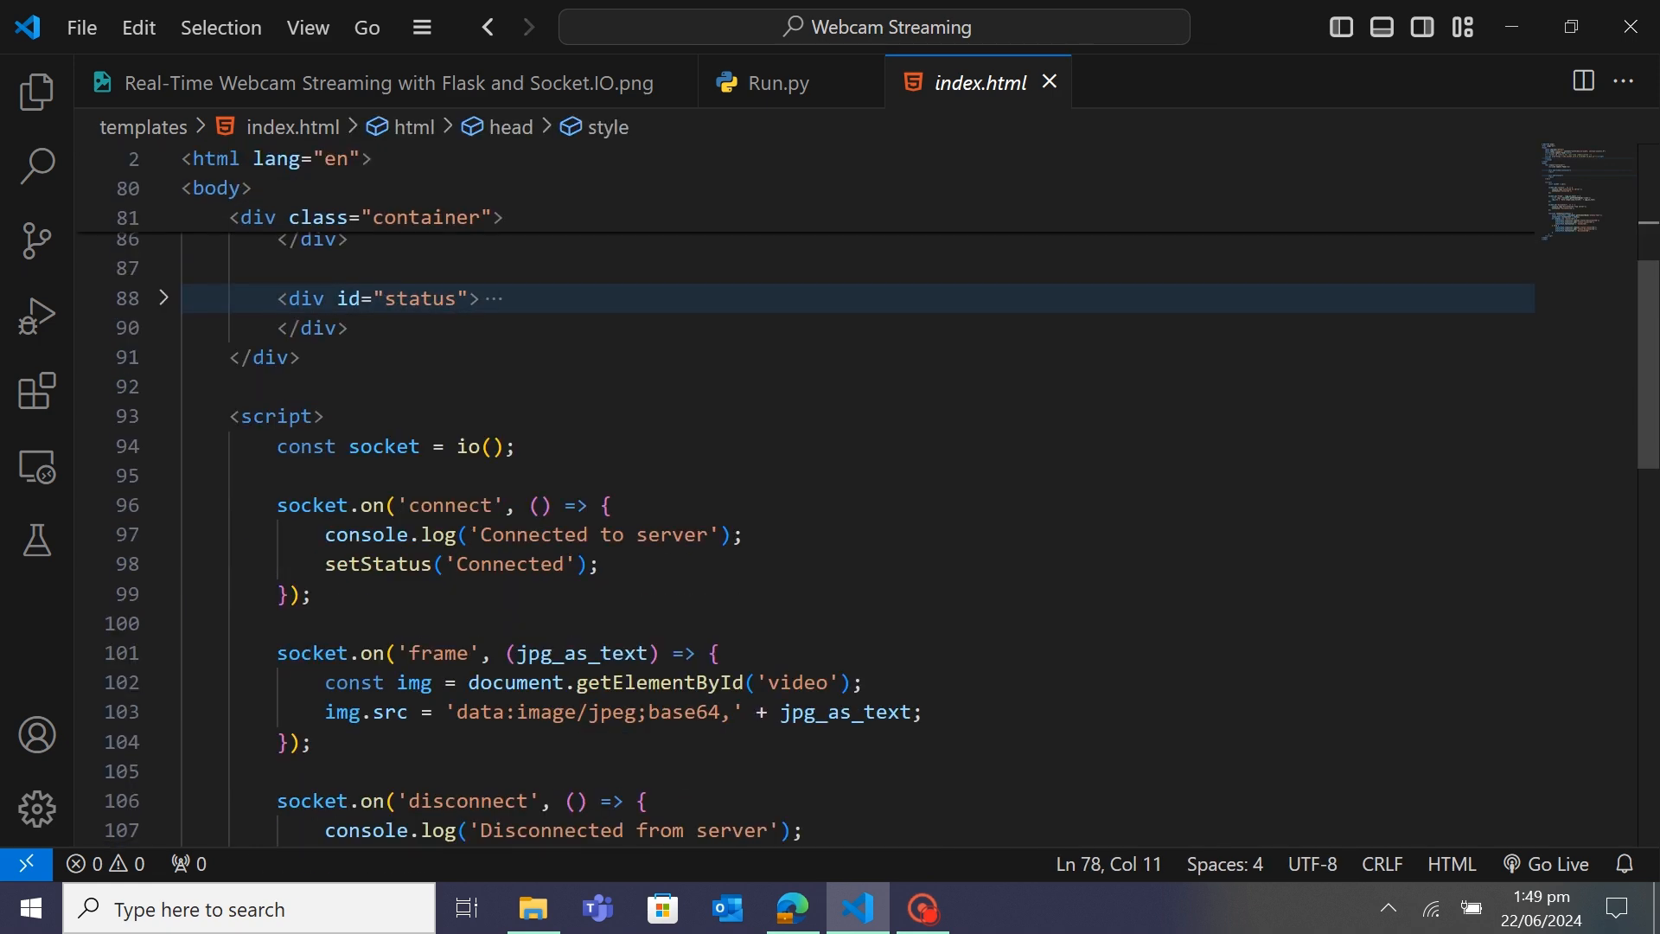
pyautogui.scroll(-3)
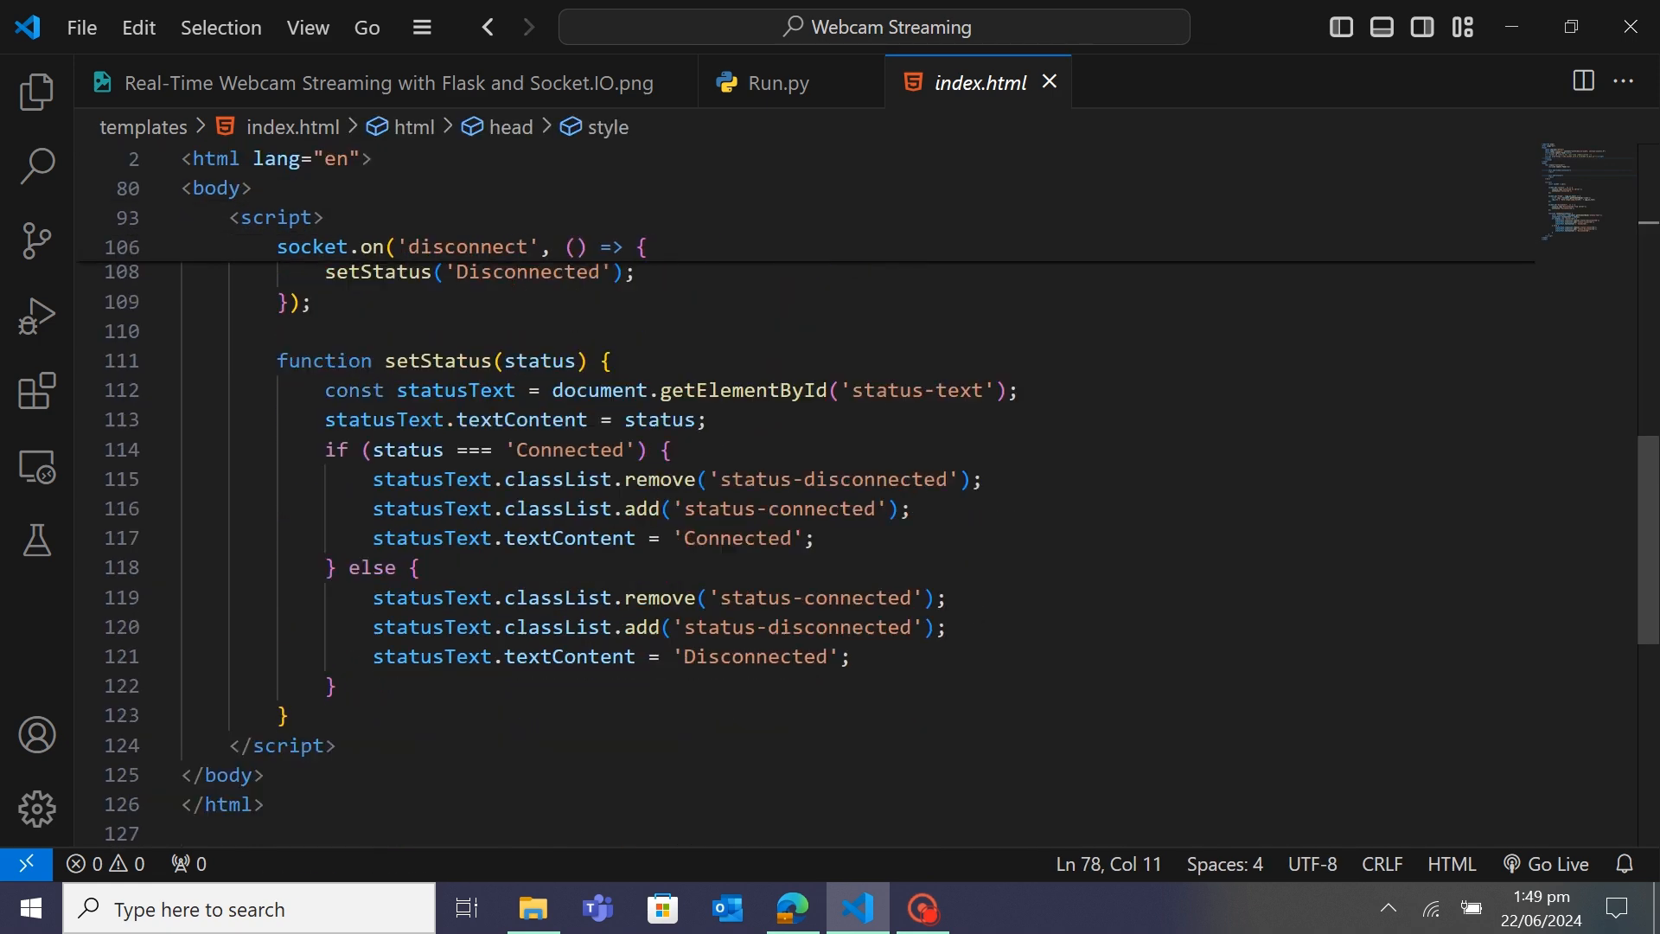
pyautogui.scroll(3)
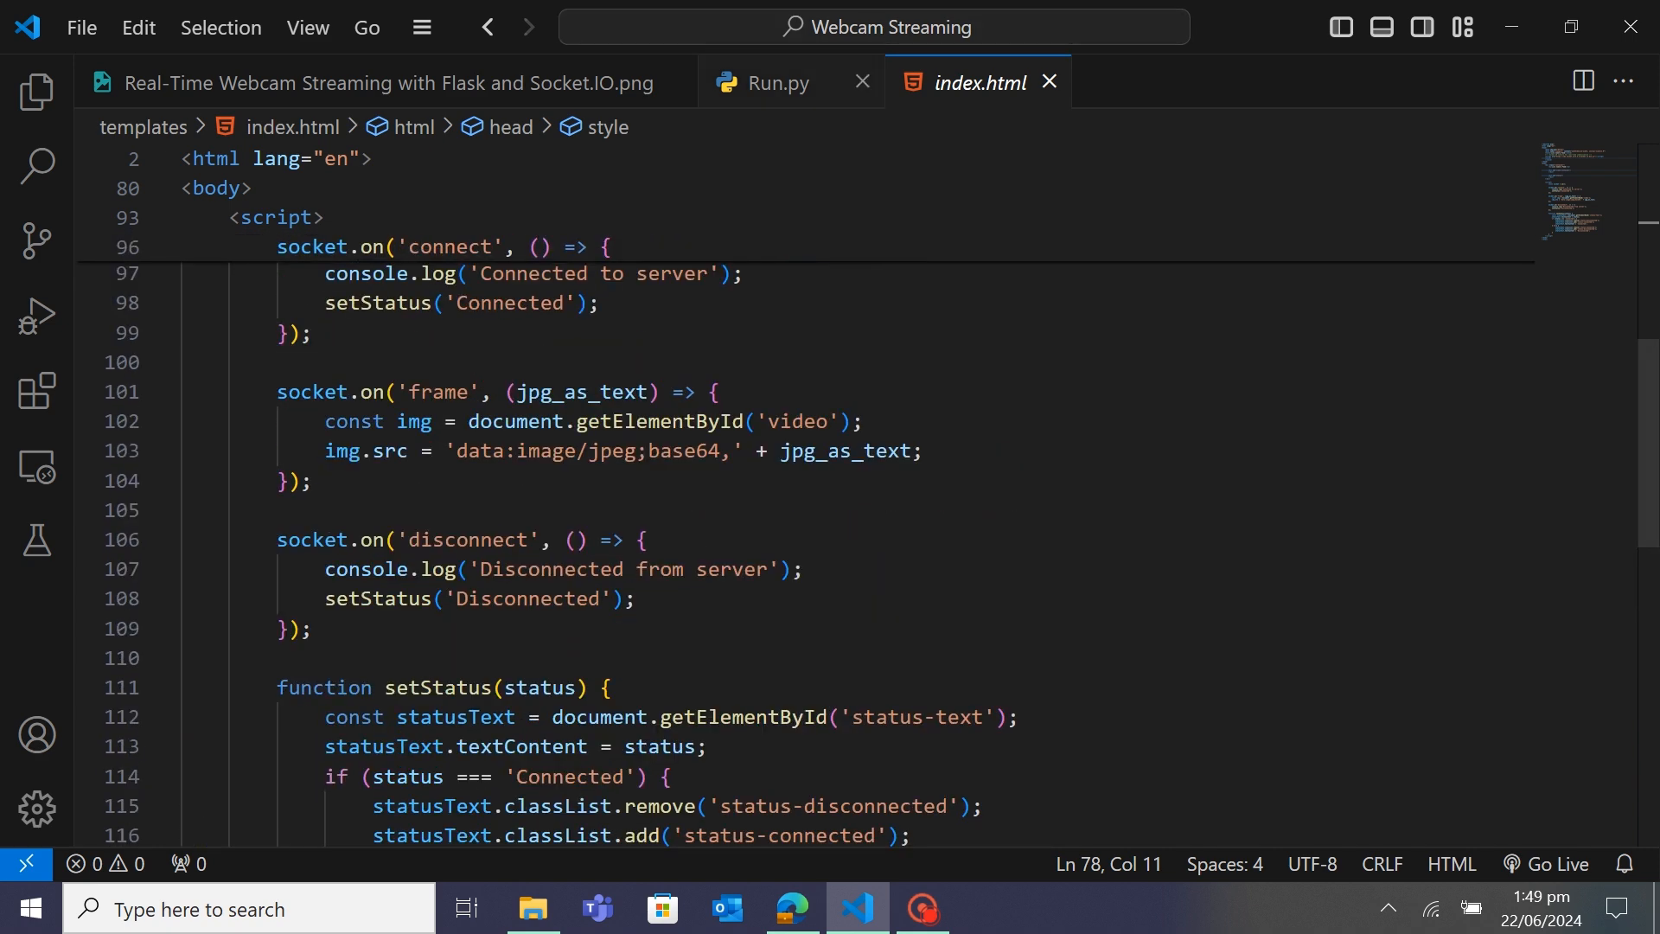
pyautogui.click(778, 83)
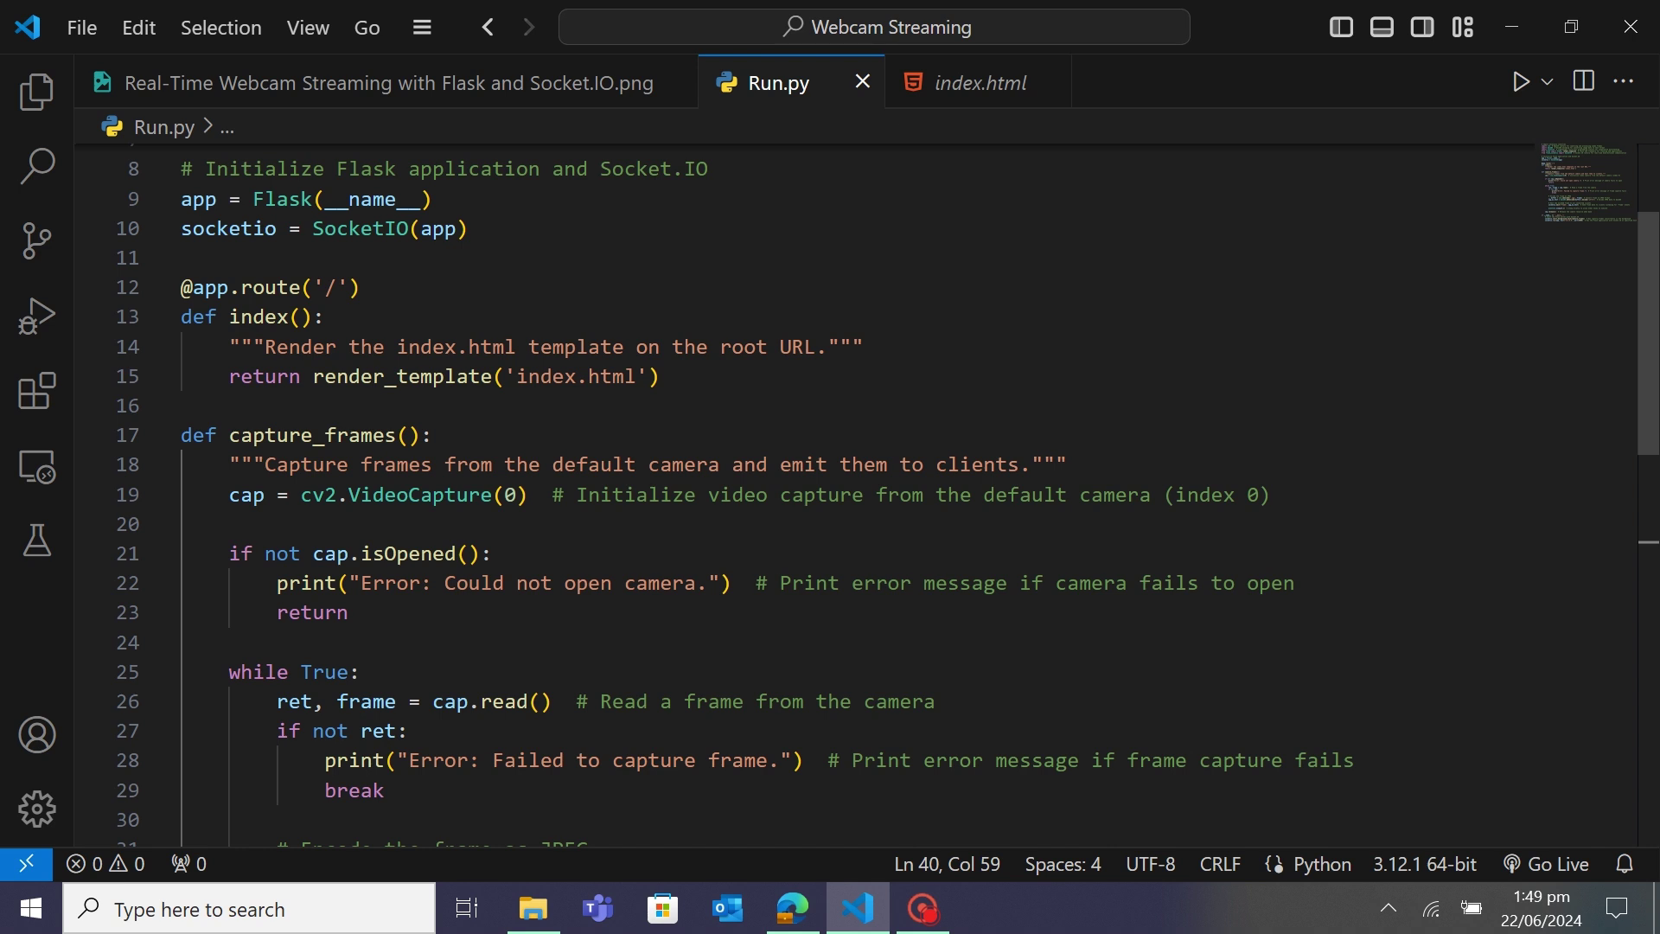
# Review Run.py's capture loop and __main__ block, then run it to serve localhost:5000
pyautogui.scroll(-3)
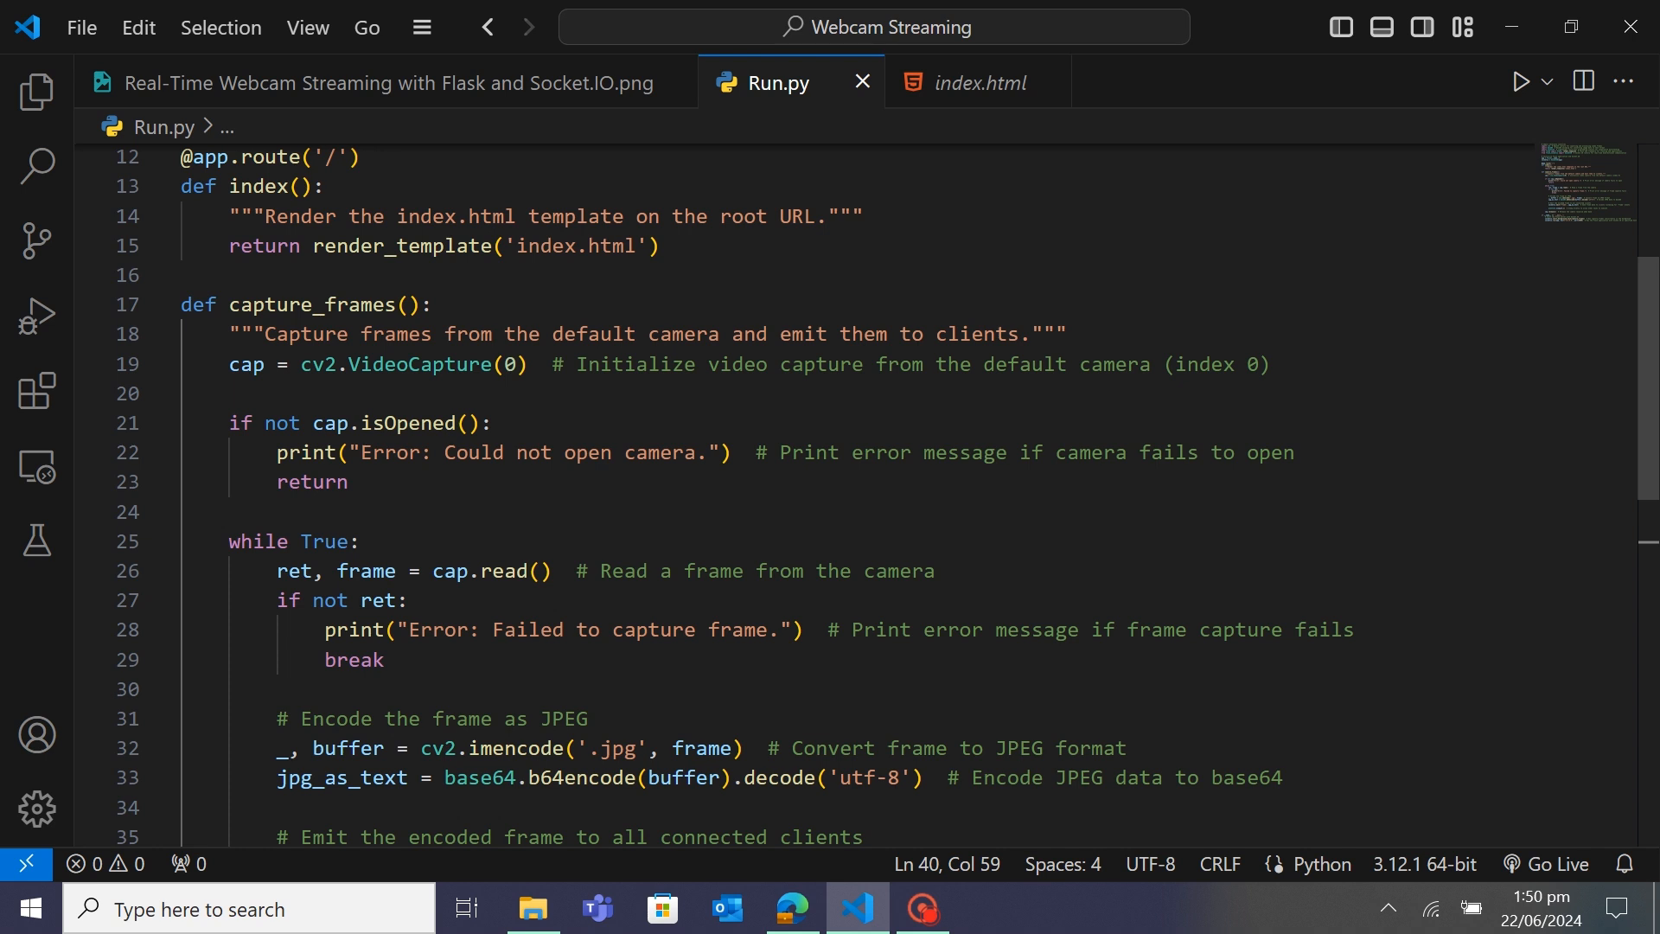
pyautogui.scroll(-3)
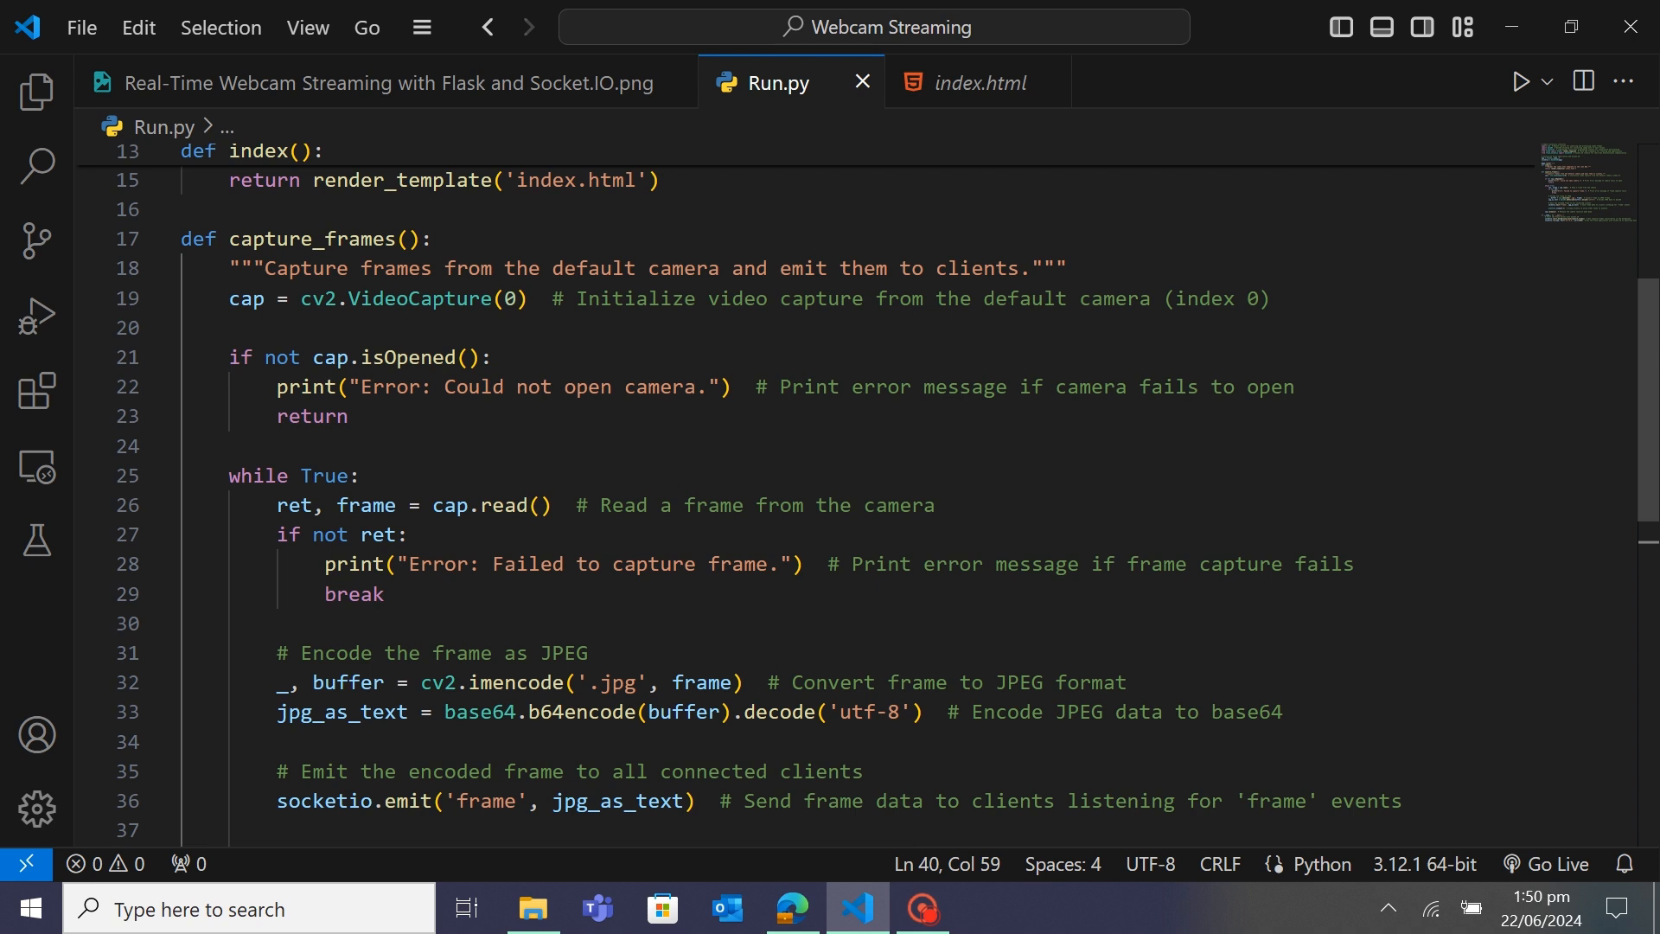
pyautogui.scroll(-3)
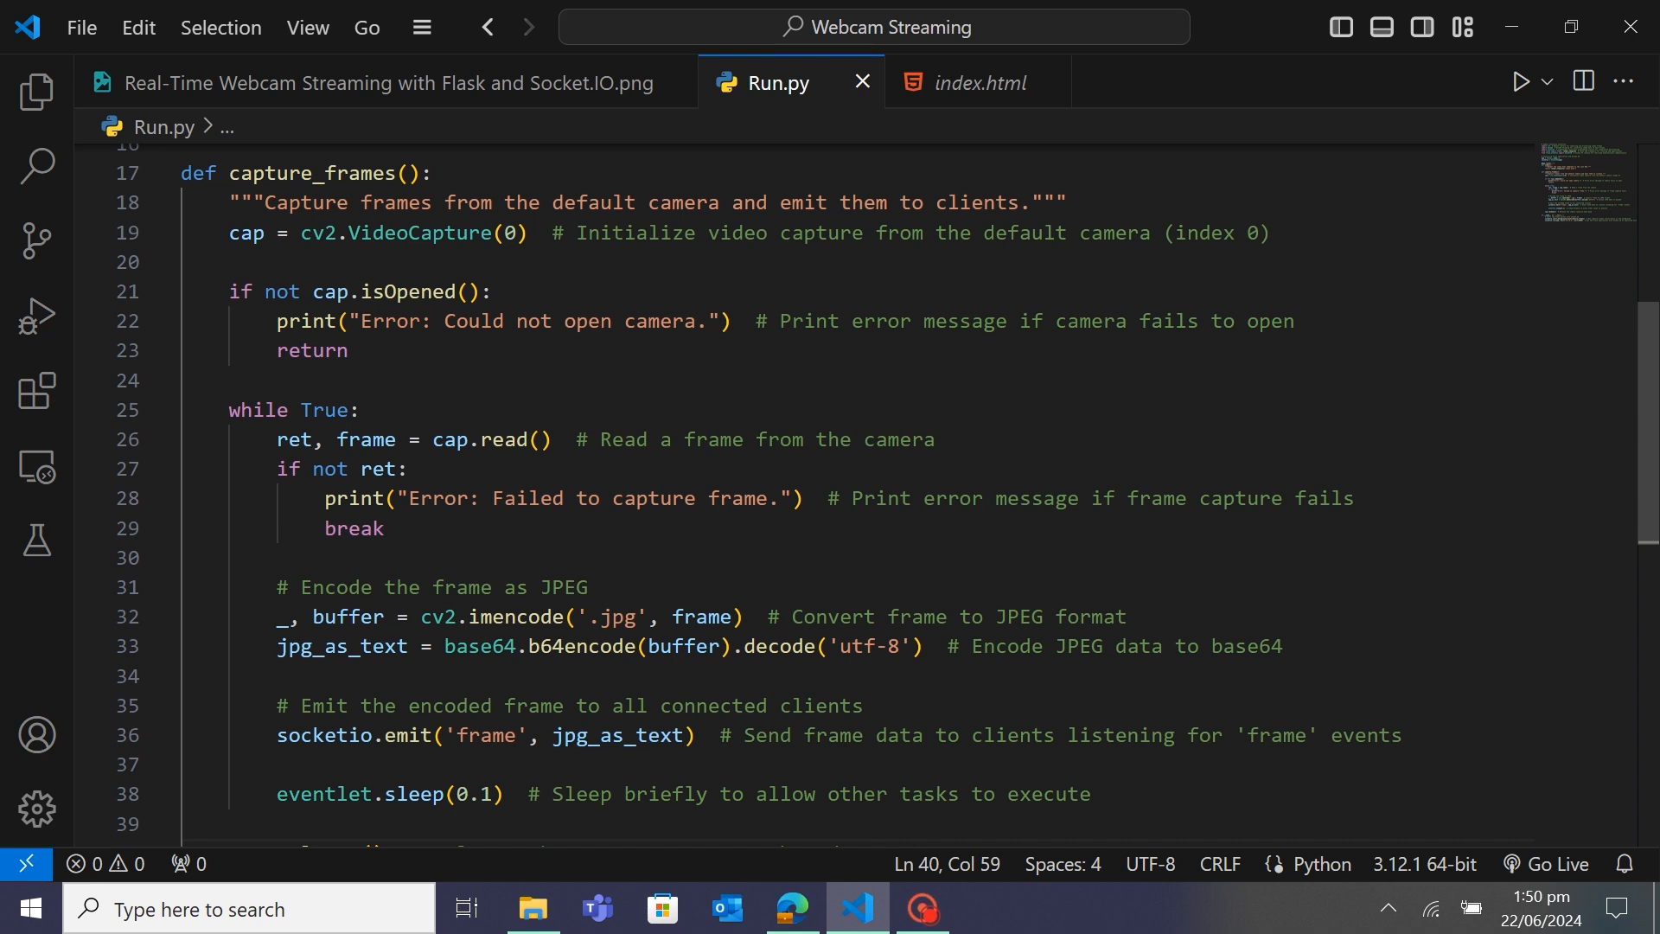
pyautogui.scroll(-3)
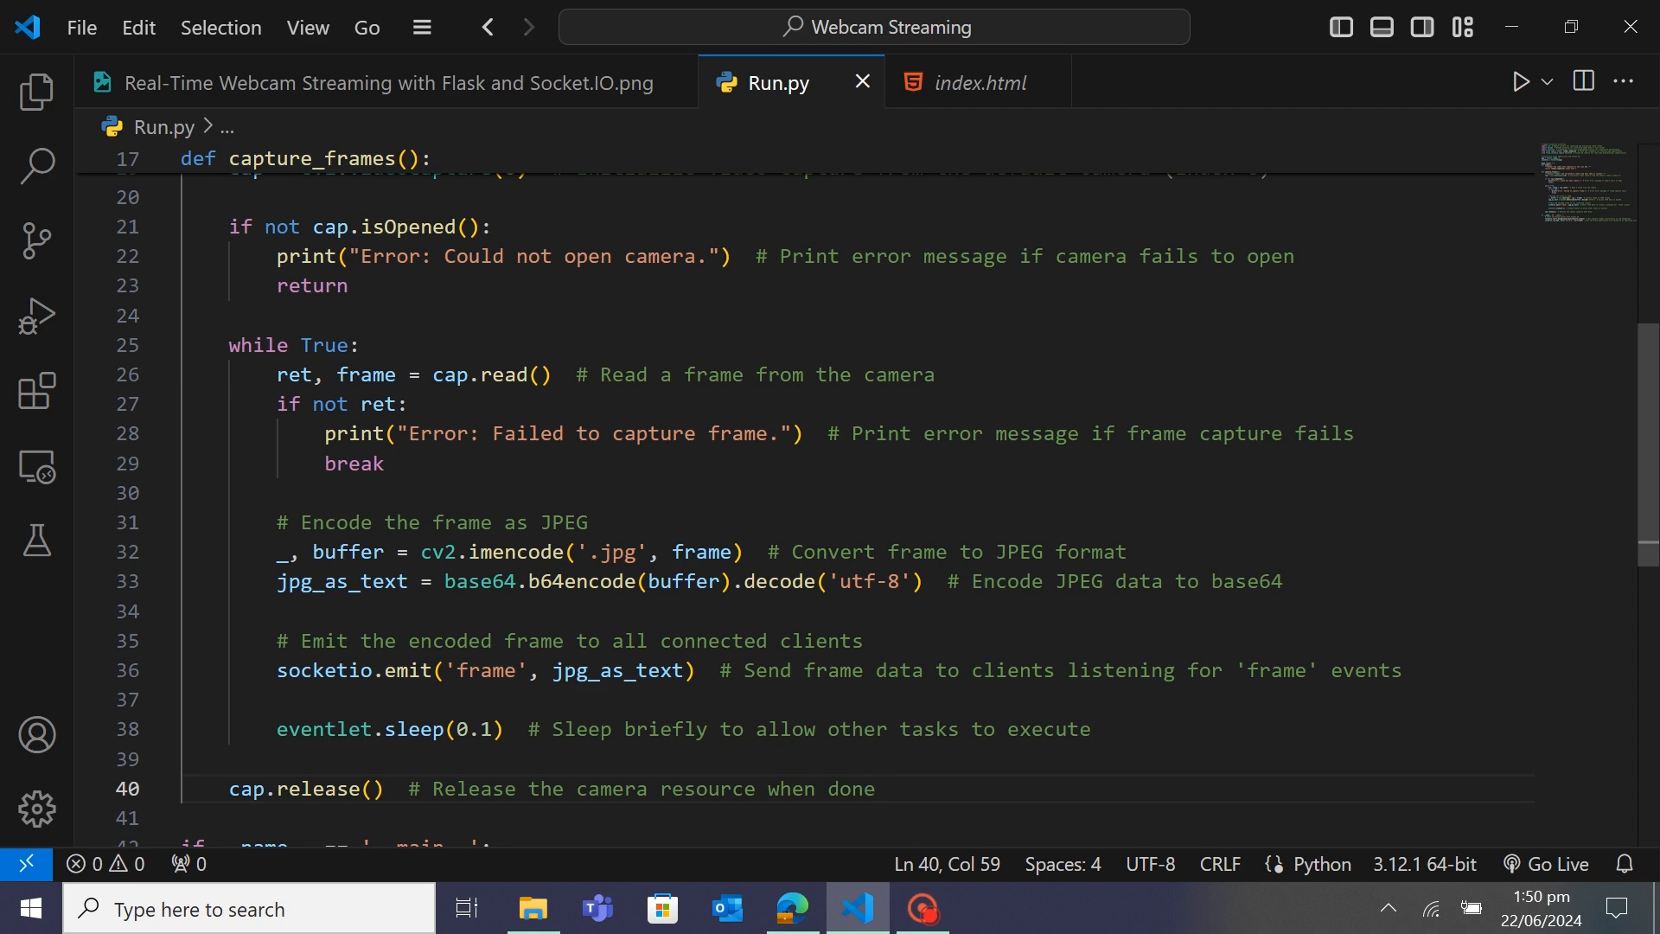
pyautogui.scroll(-3)
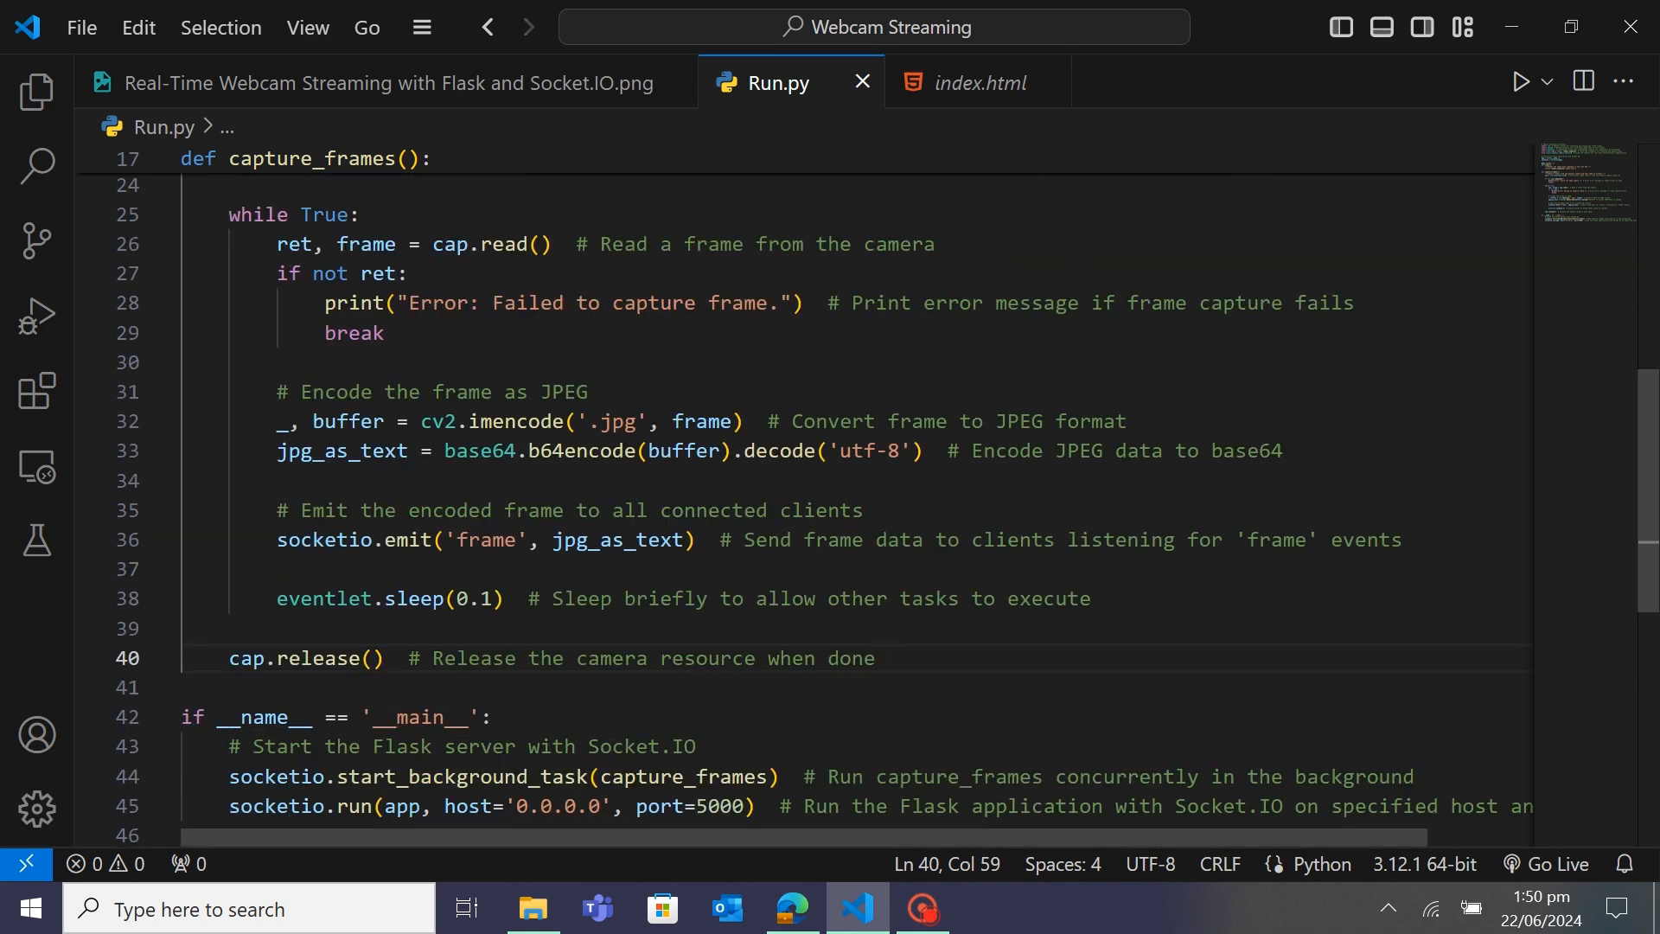
pyautogui.moveTo(571, 451)
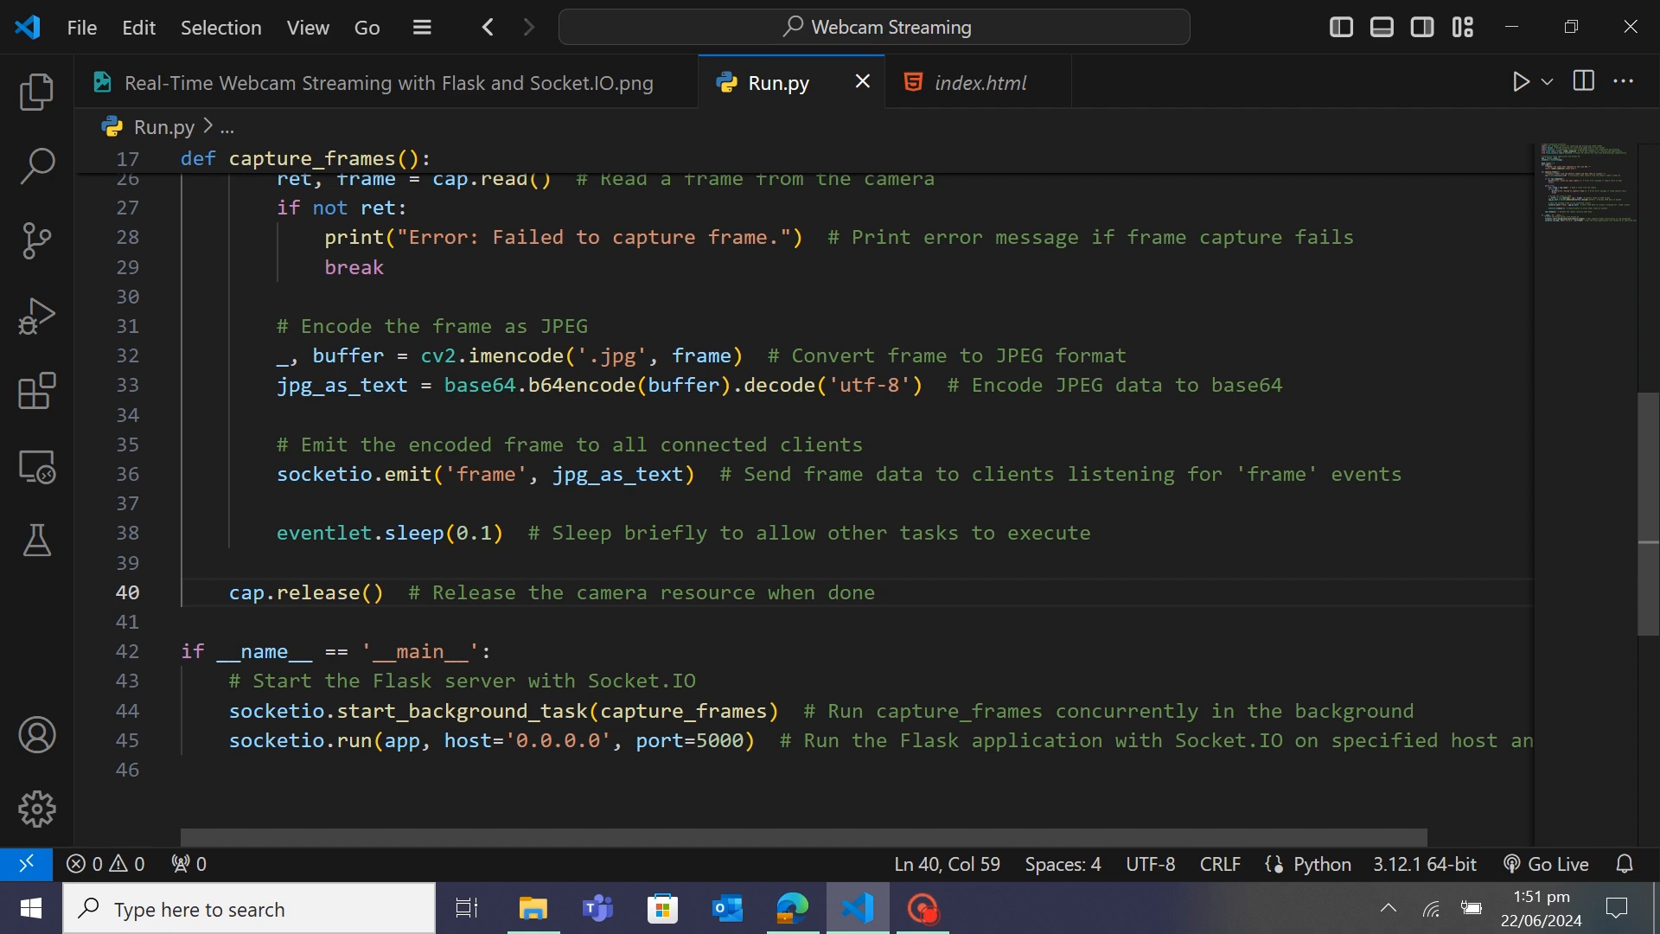
pyautogui.scroll(-3)
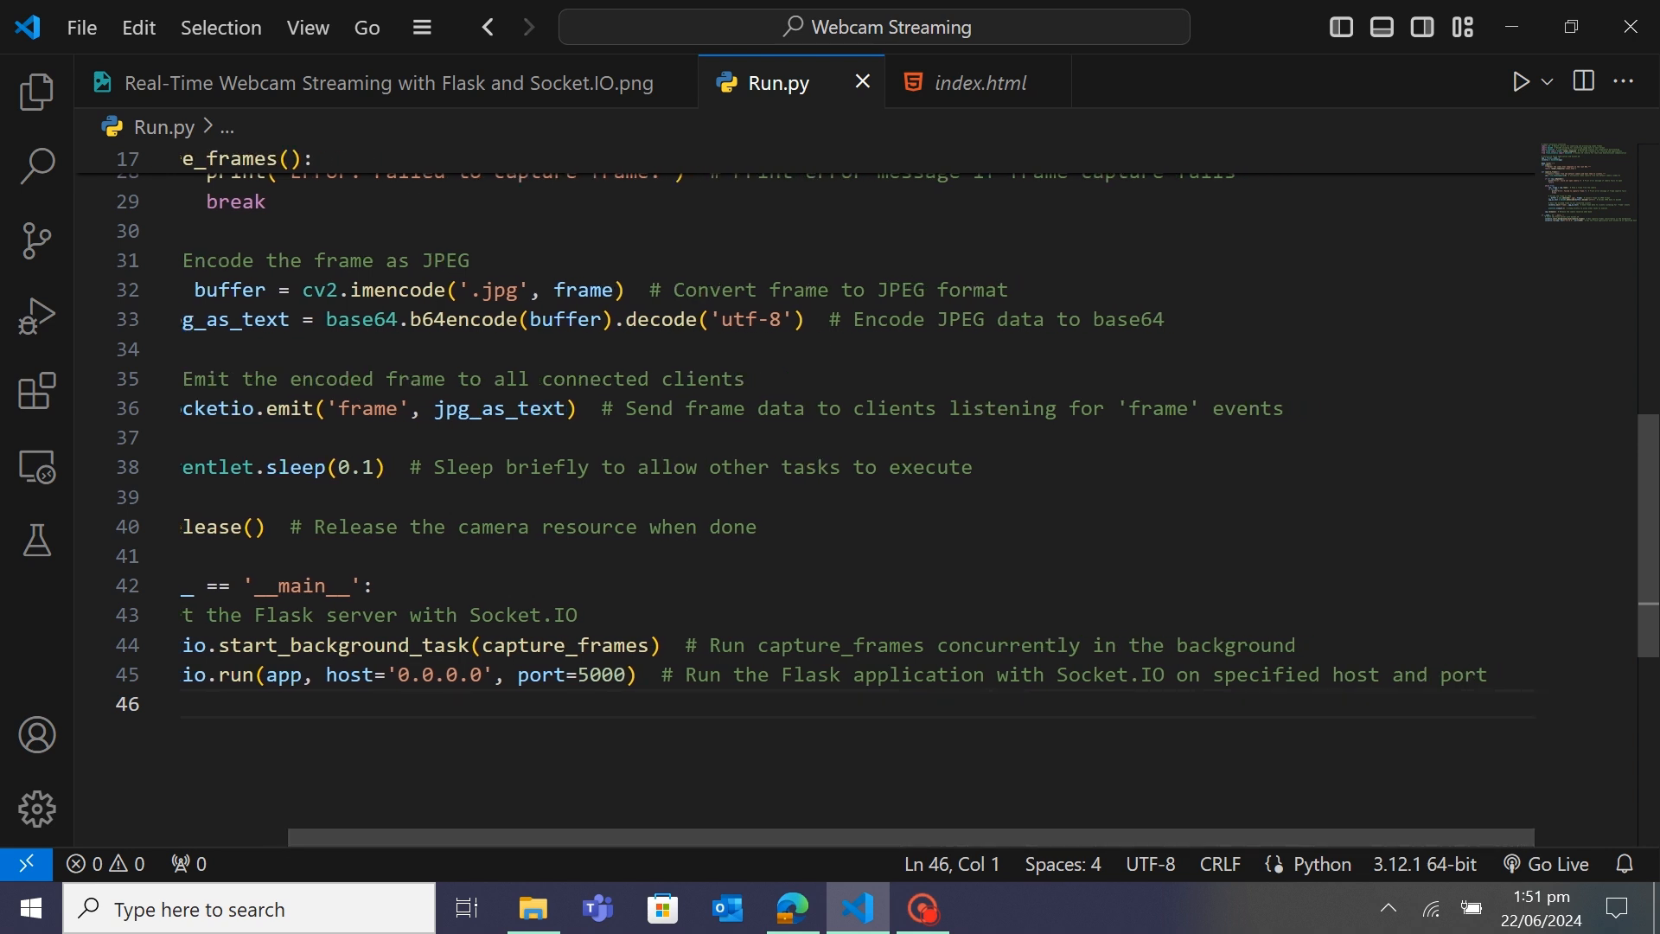
pyautogui.click(791, 909)
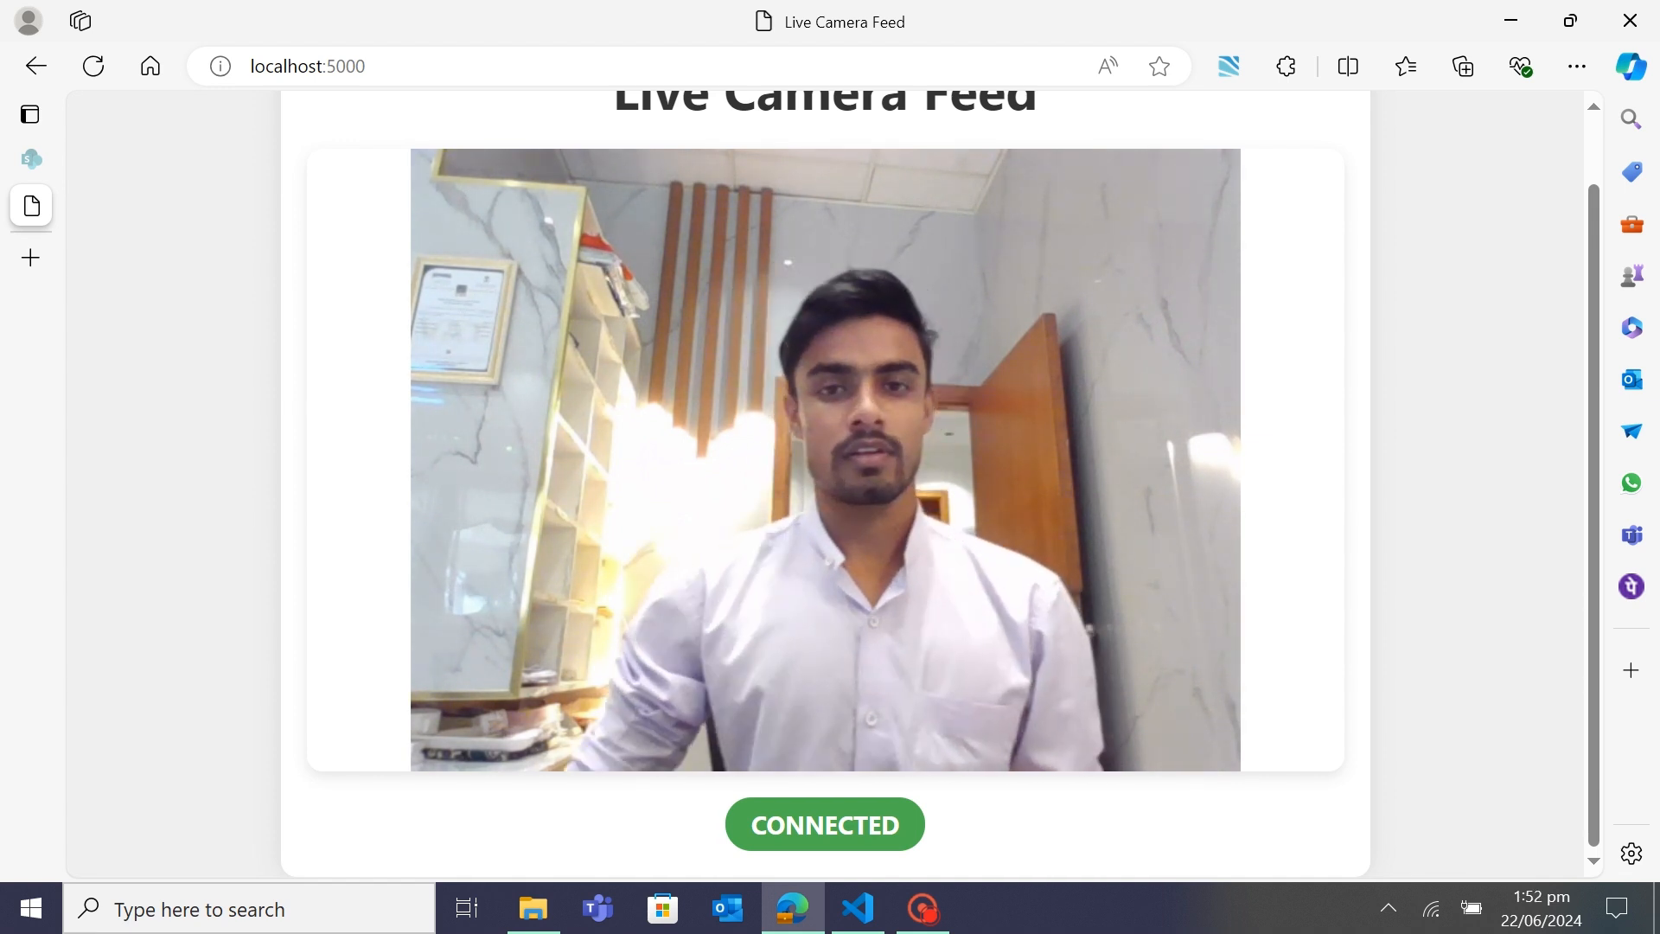
# Reload the localhost:5000 camera page in Edge, then return to VS Code
pyautogui.click(308, 66)
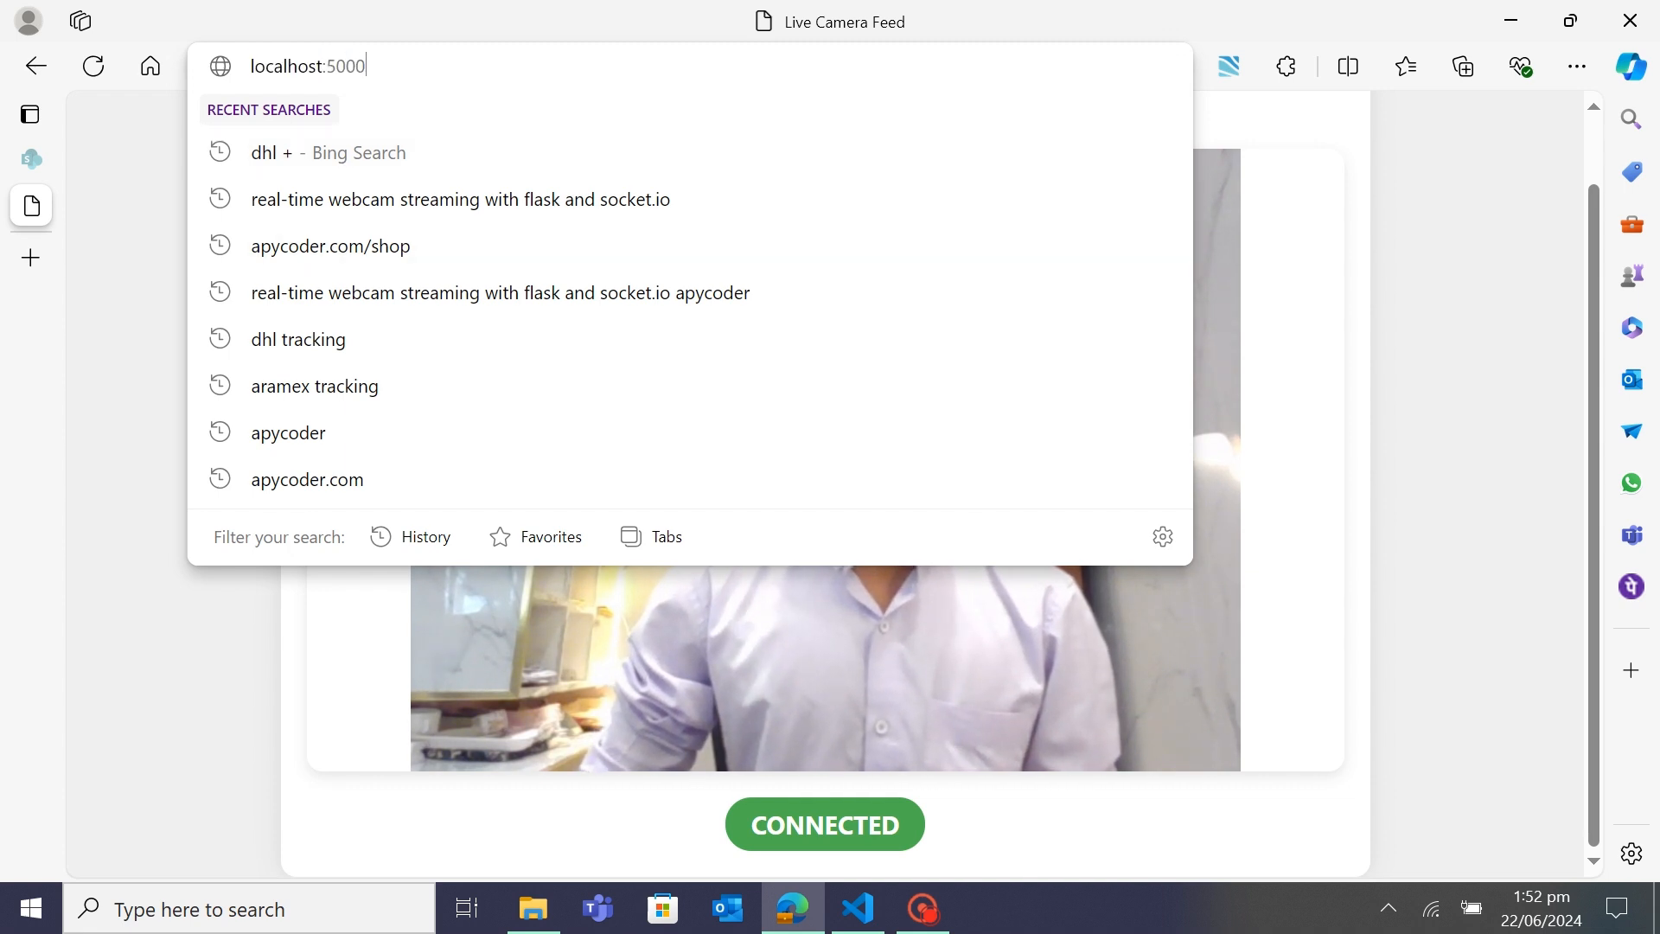
pyautogui.press('Return')
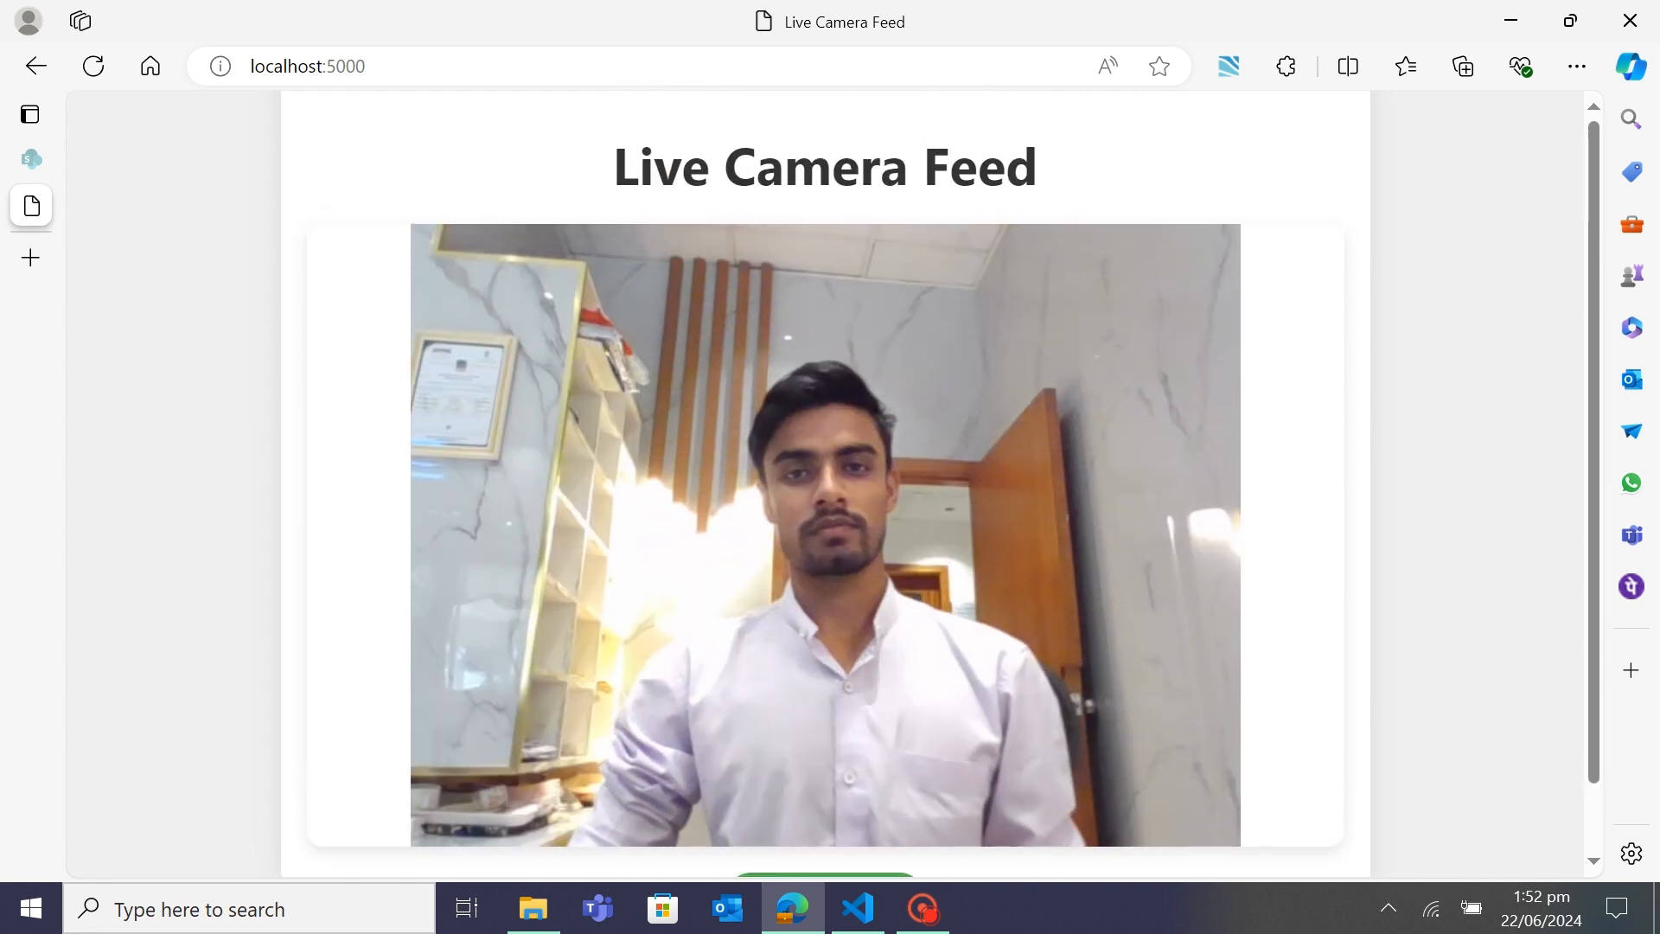
pyautogui.scroll(-3)
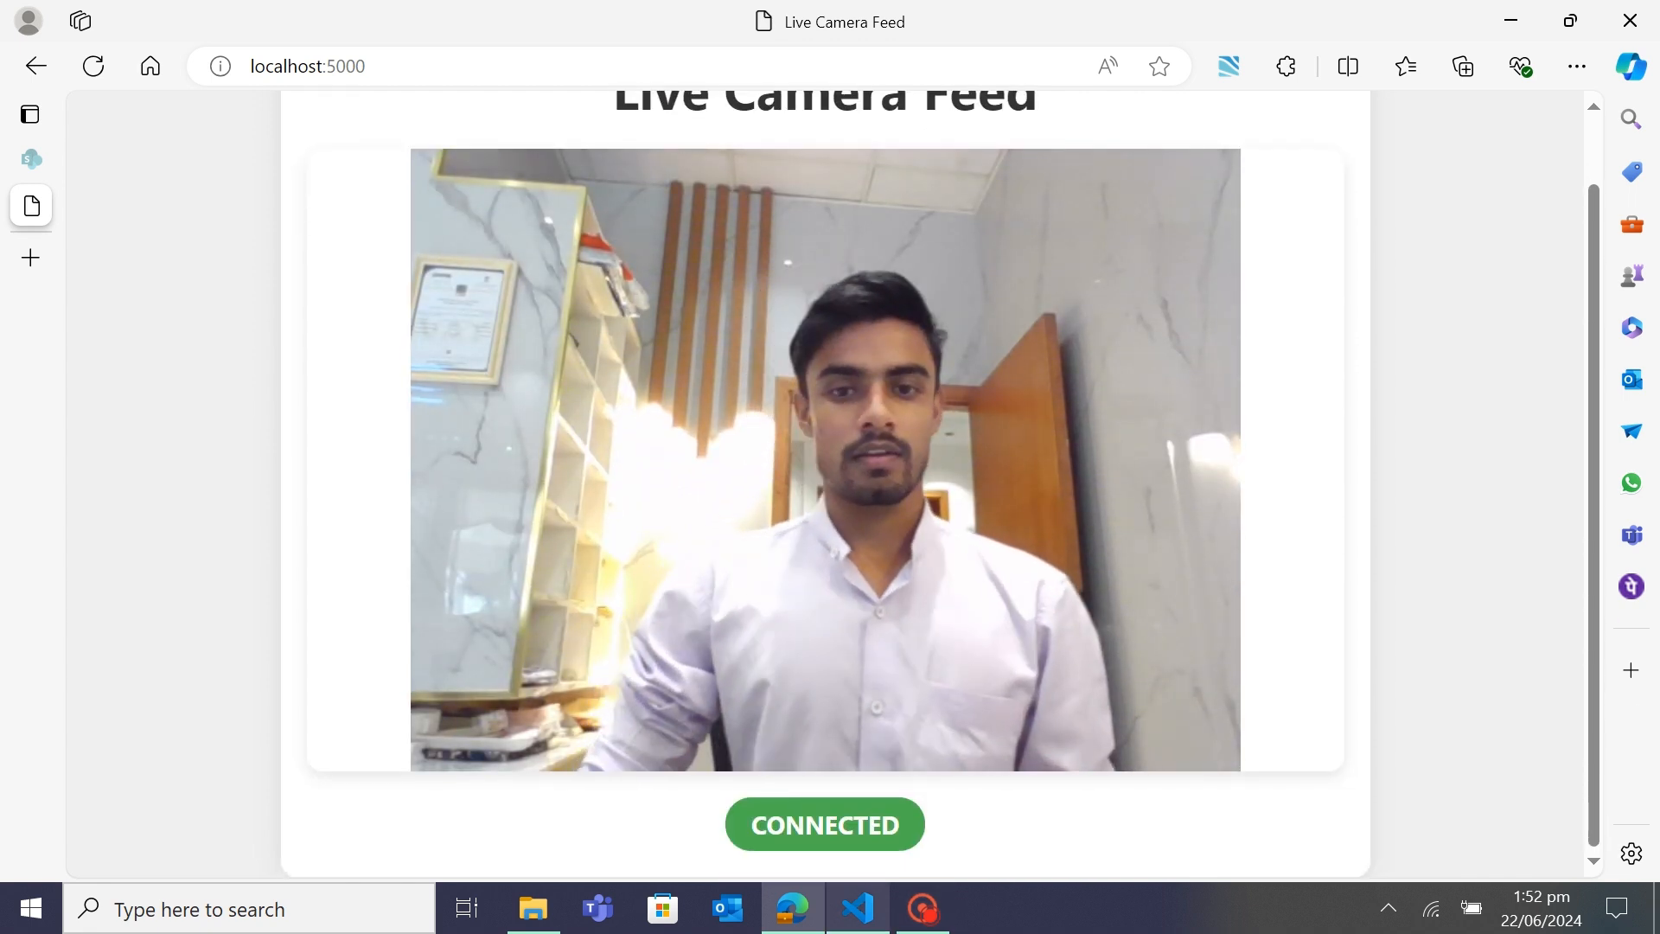
pyautogui.click(858, 909)
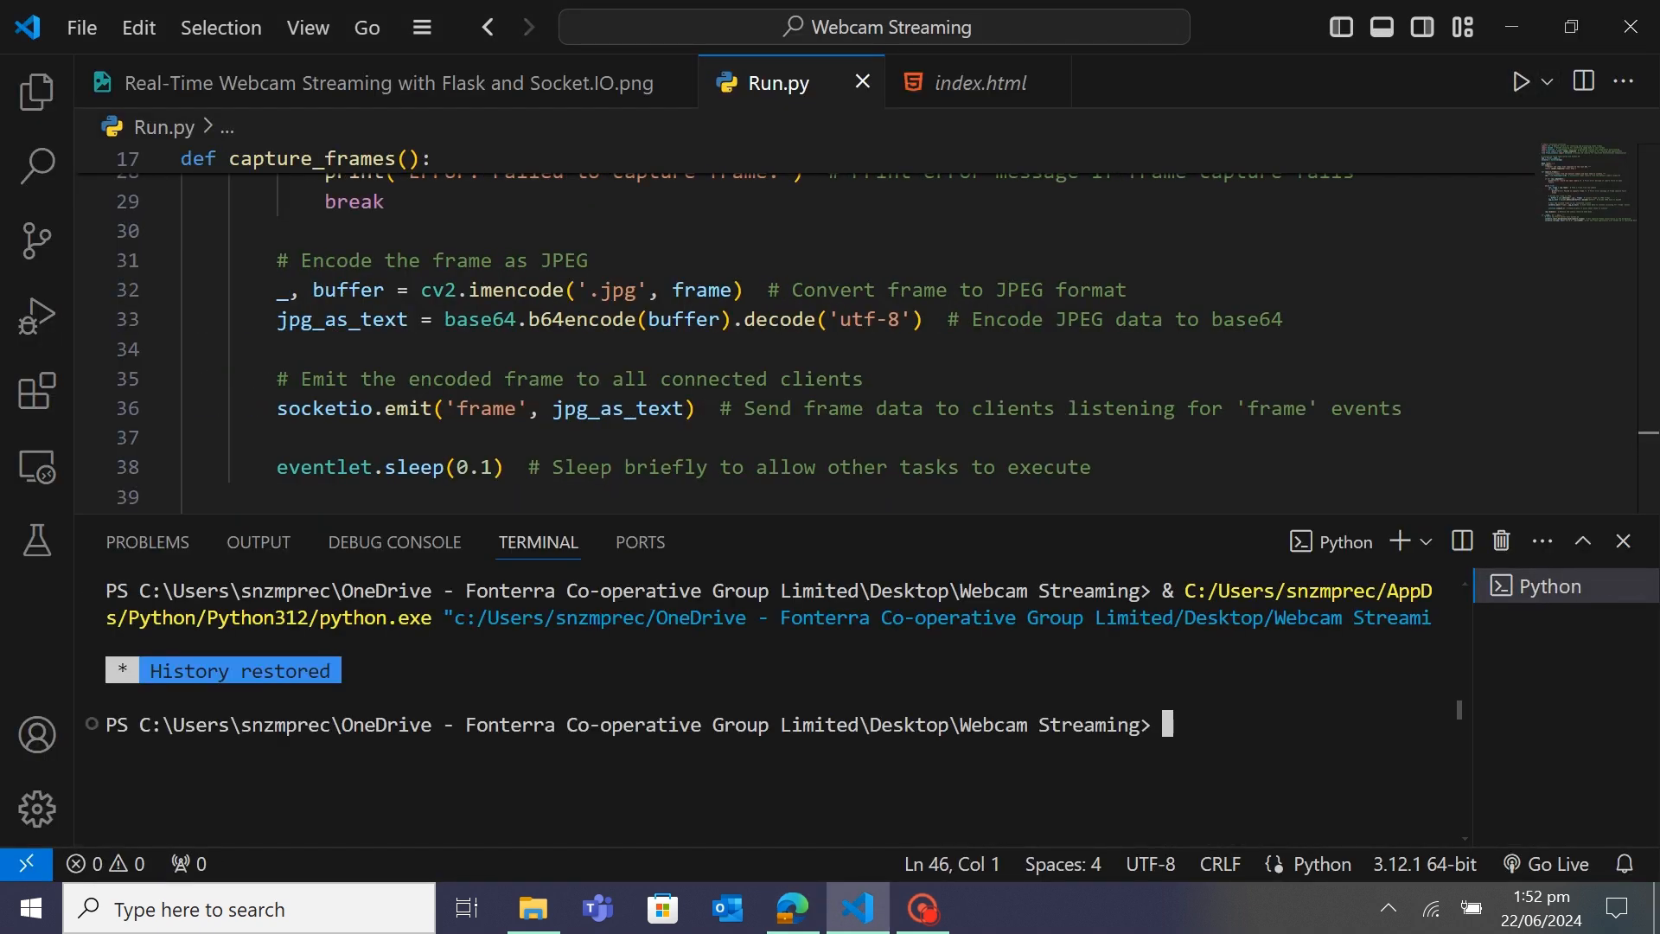
# Check that the Edge camera page shows Disconnected, then return to VS Code
pyautogui.click(792, 909)
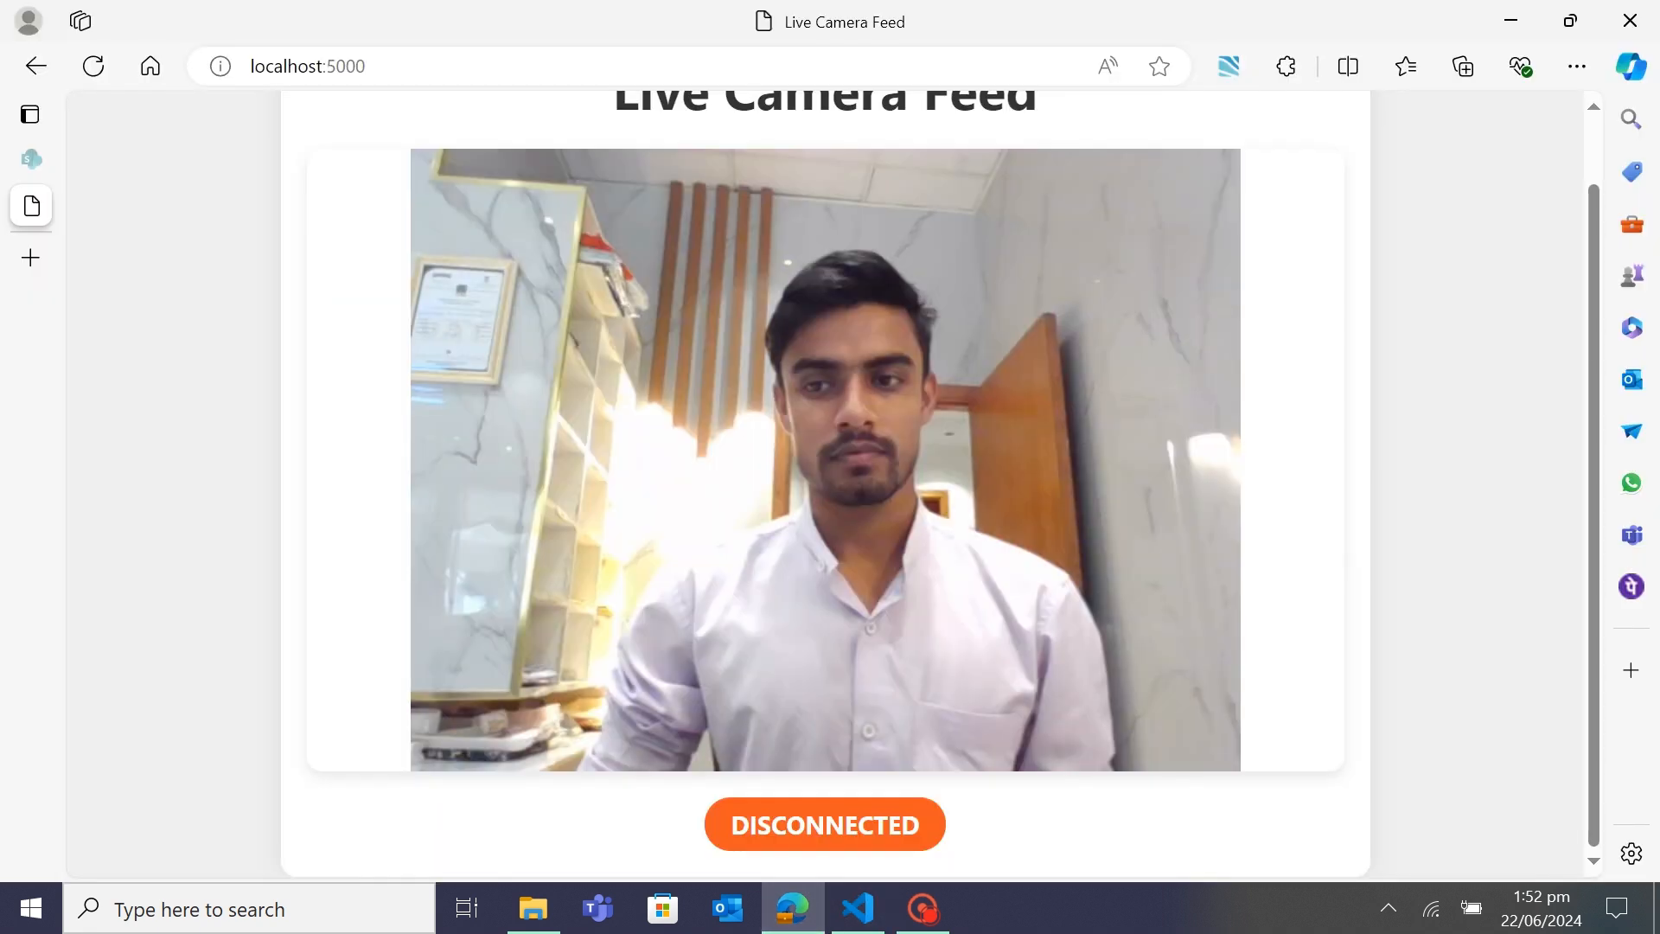
pyautogui.scroll(3)
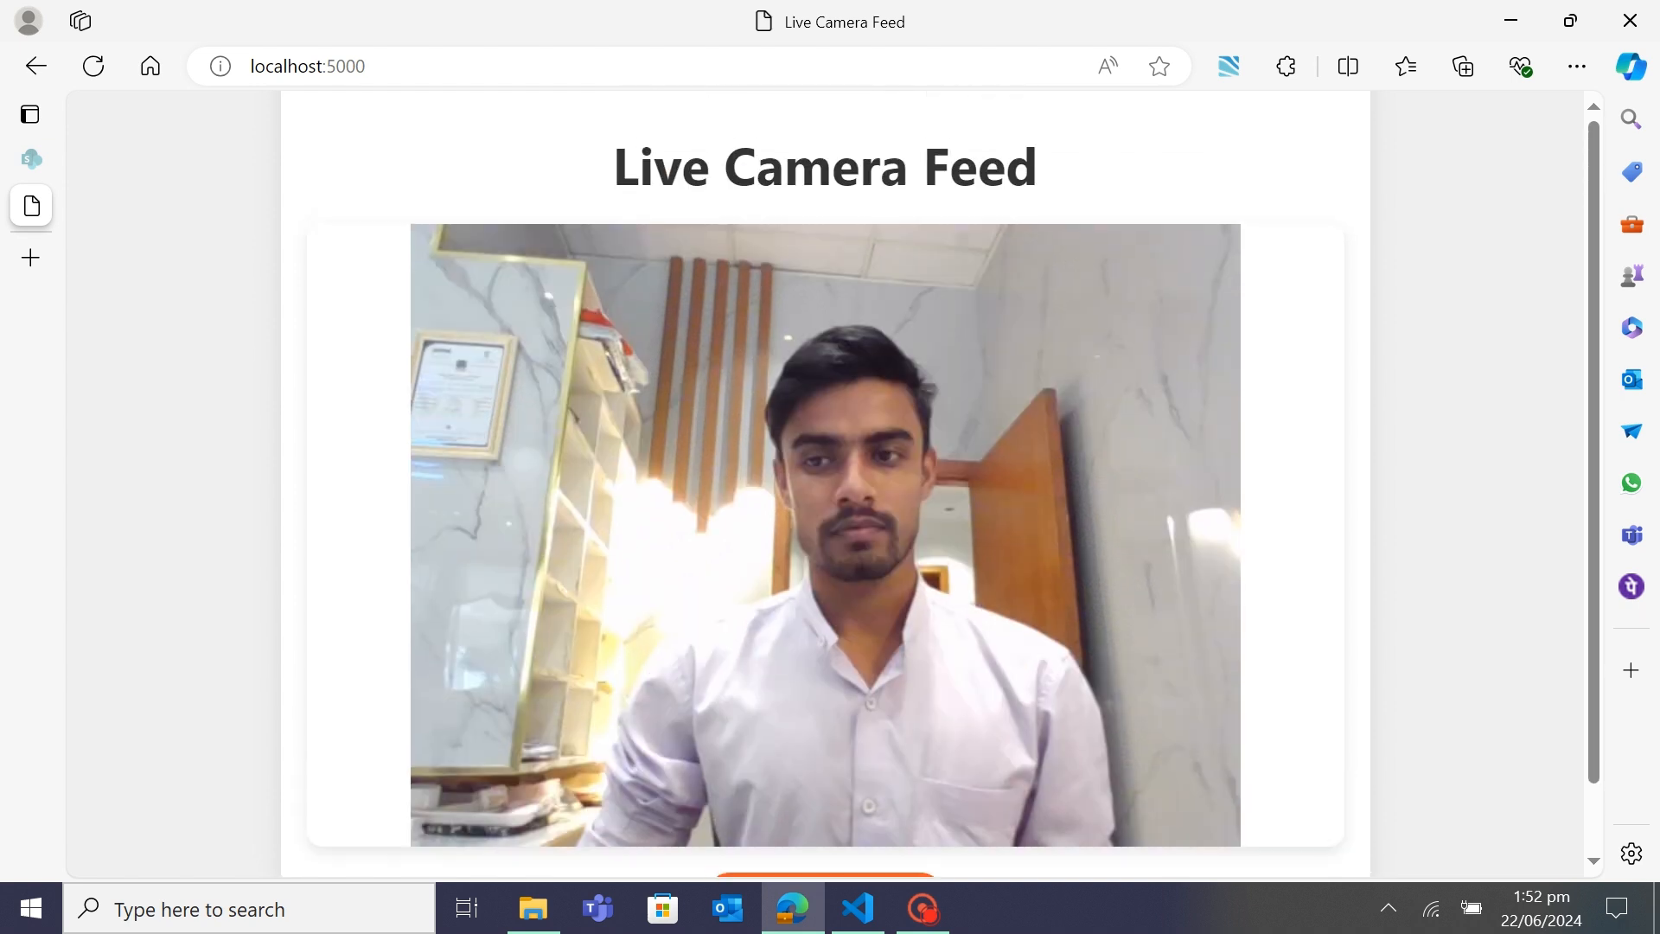
pyautogui.click(858, 909)
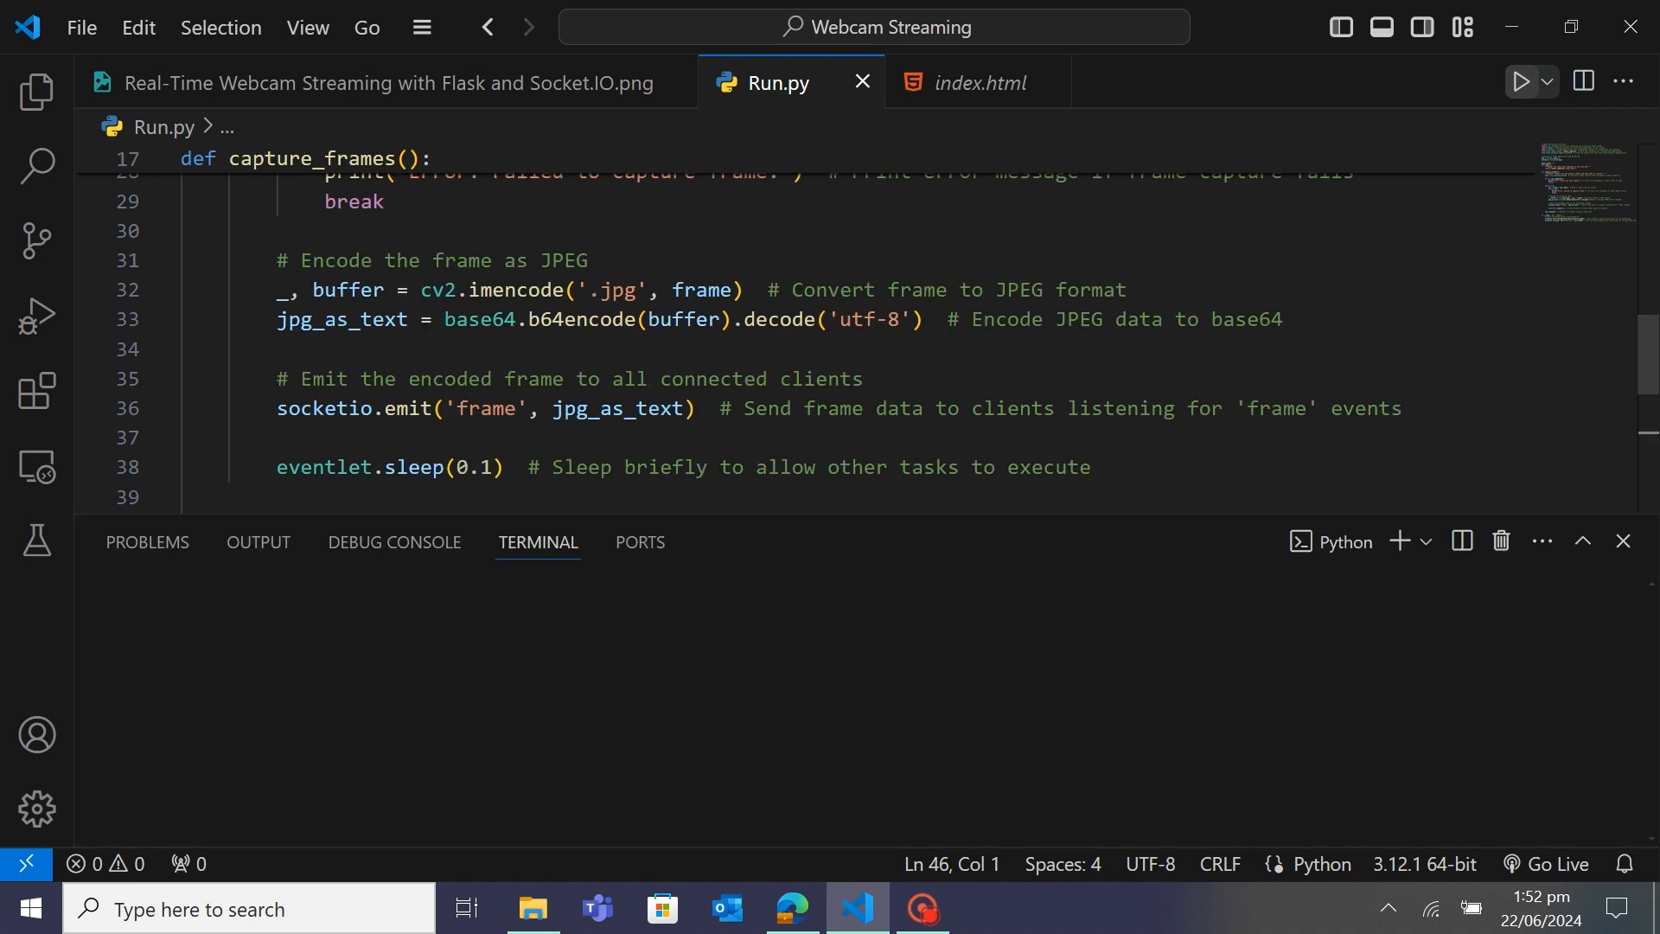
# Relaunch Run.py and view the Connected live feed in Edge
pyautogui.click(1520, 80)
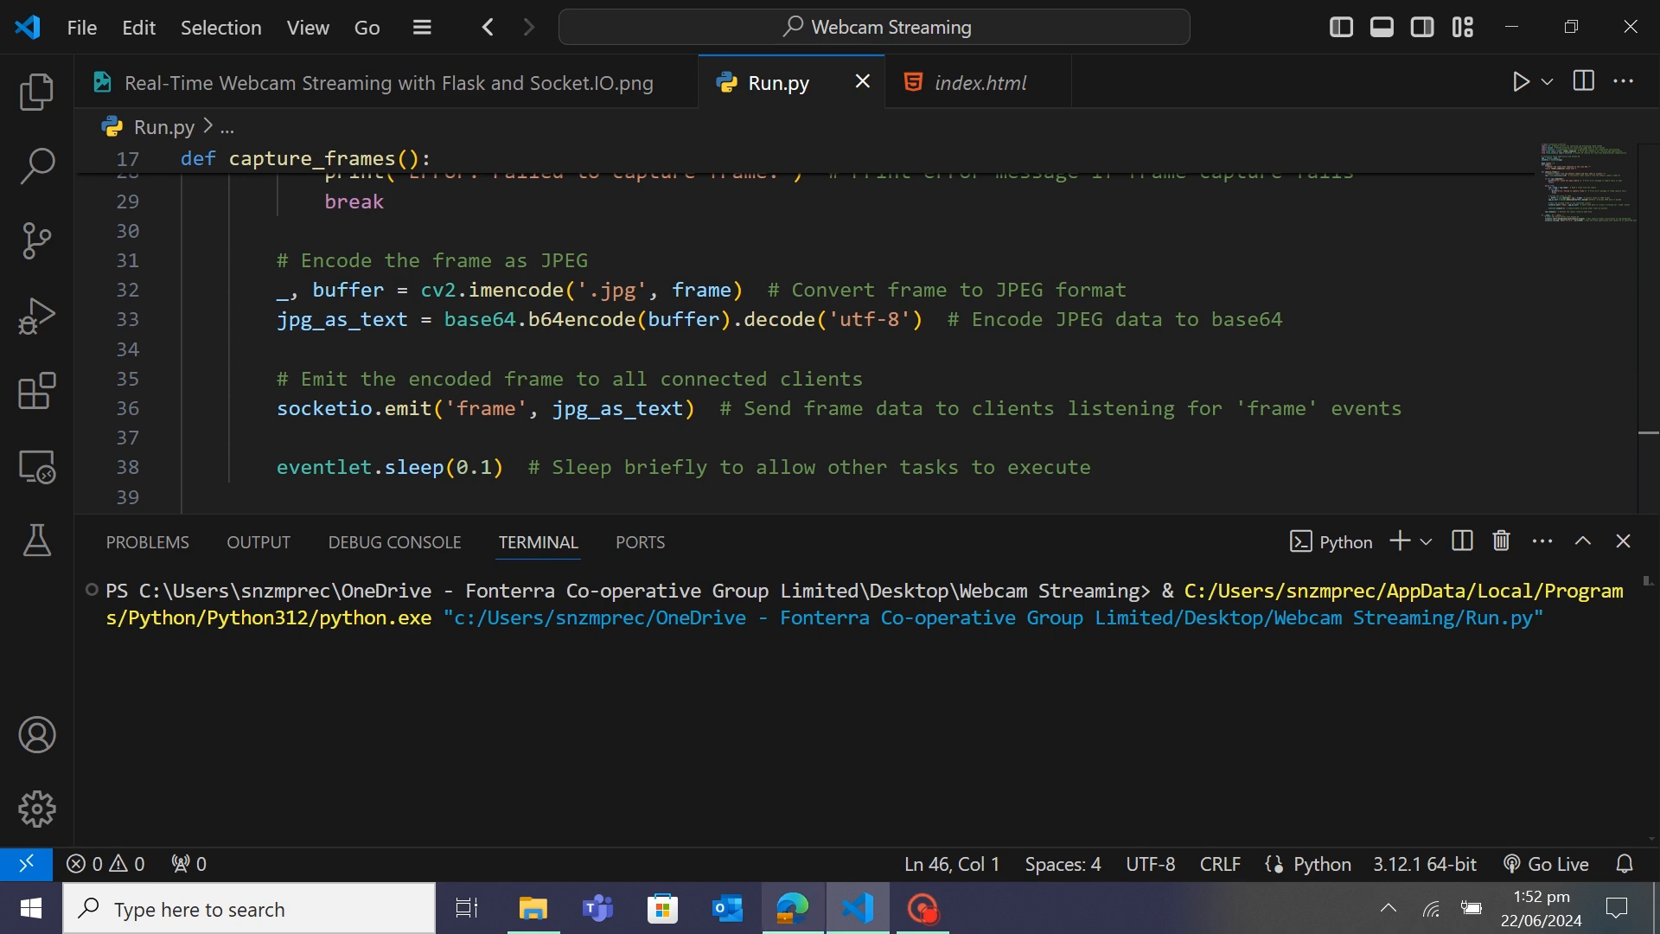
pyautogui.click(792, 909)
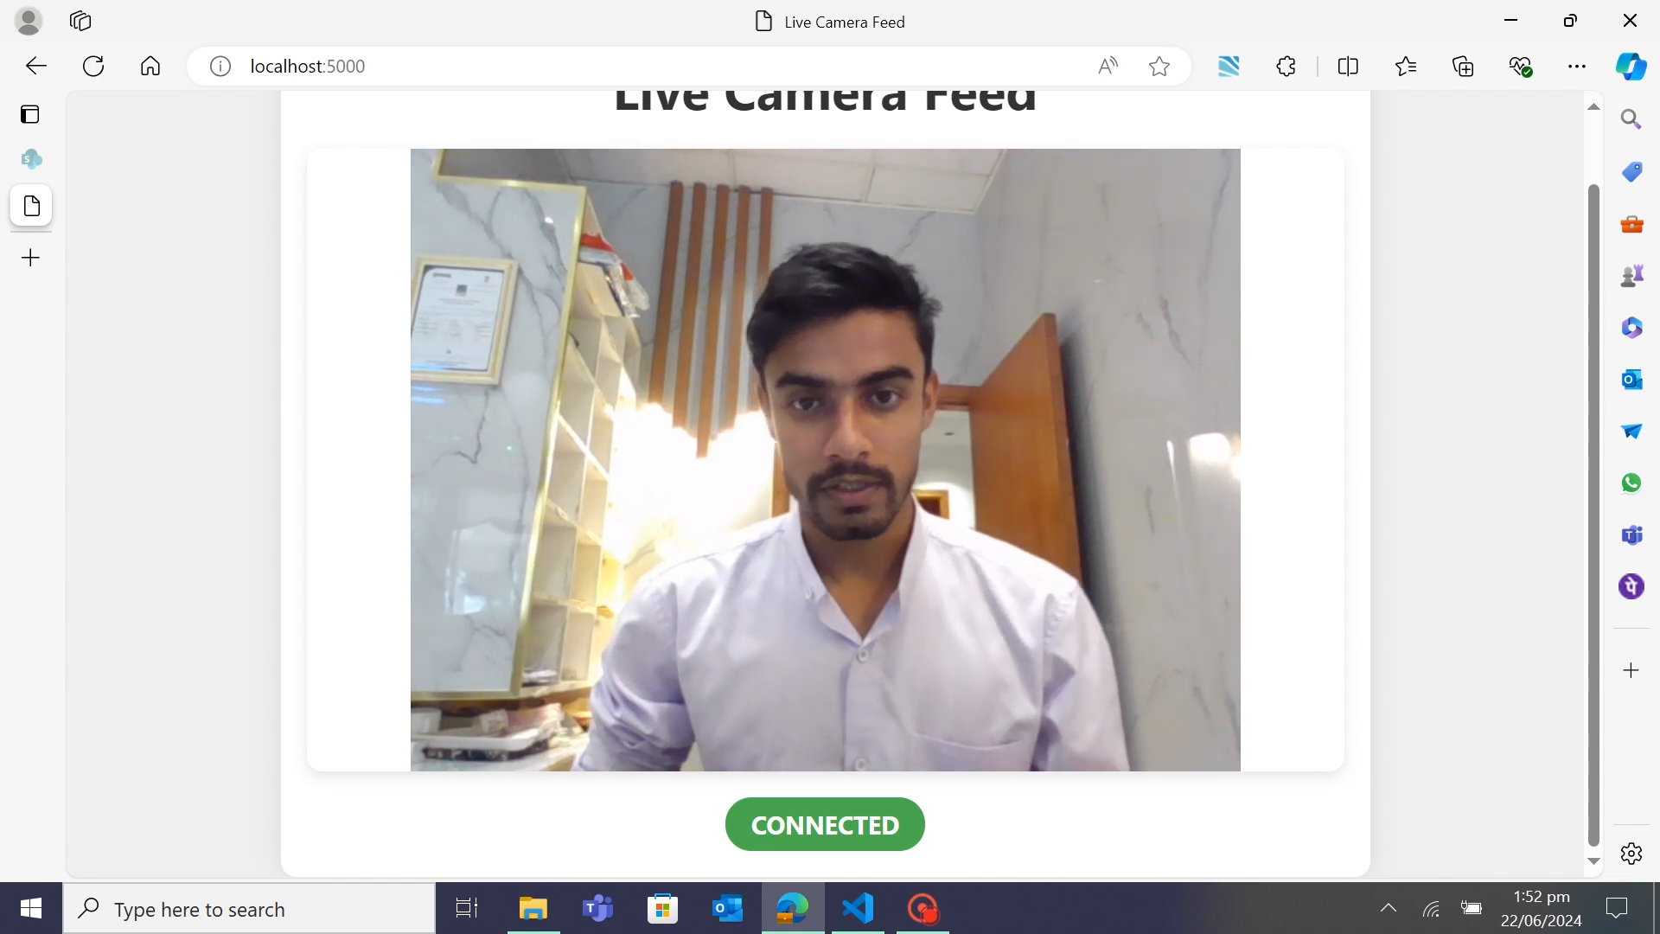